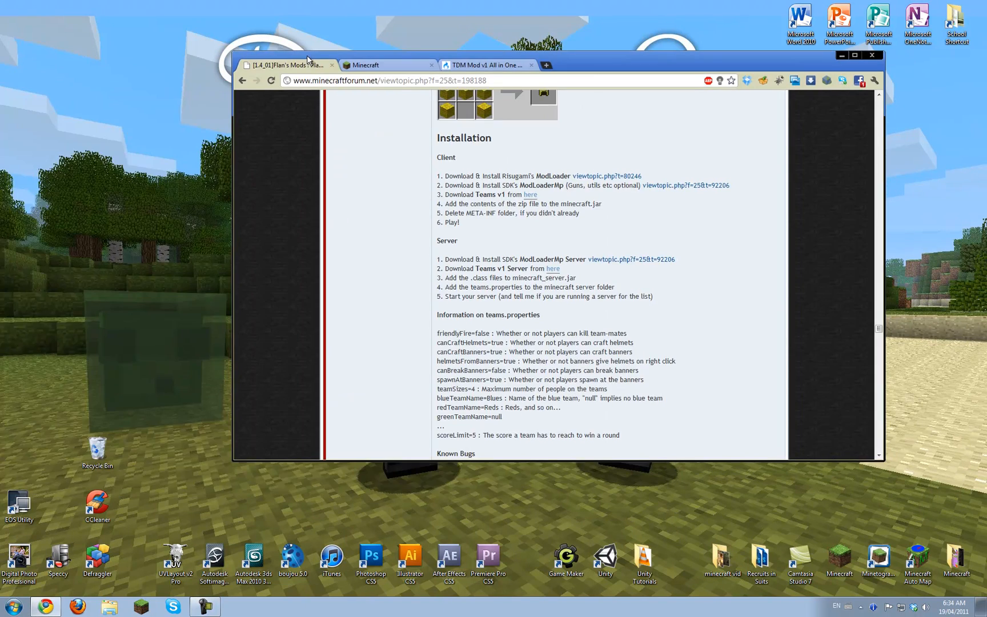
Scroll the forum thread's Installation section, then return to the MediaFire page for TDM Mod v1 All in One Client and Server.zip
{"action": "scroll", "scroll_direction": "up", "scroll_amount": 3}
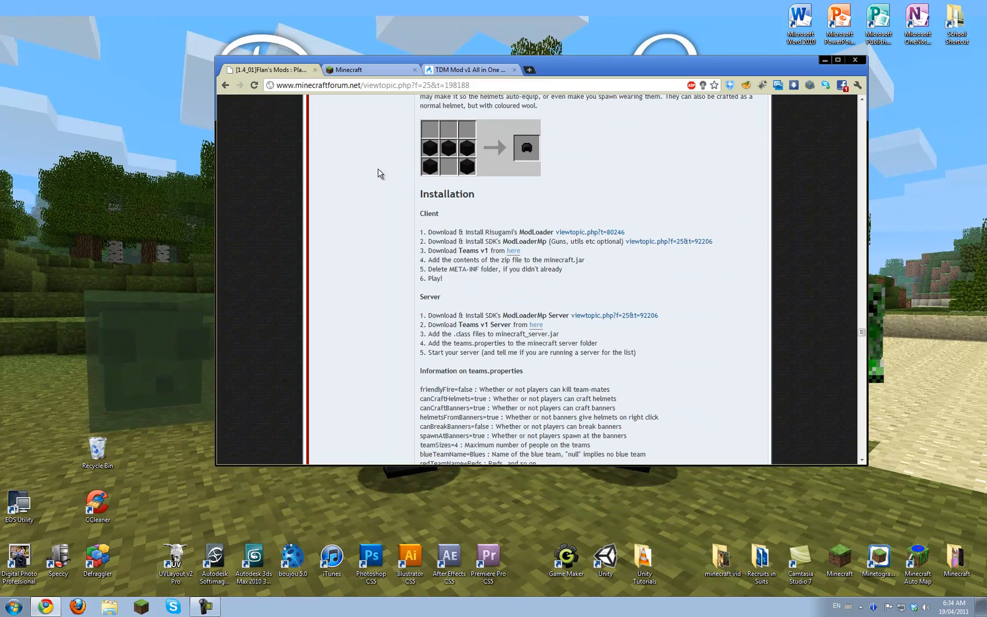
{"action": "scroll", "scroll_direction": "down", "scroll_amount": 3}
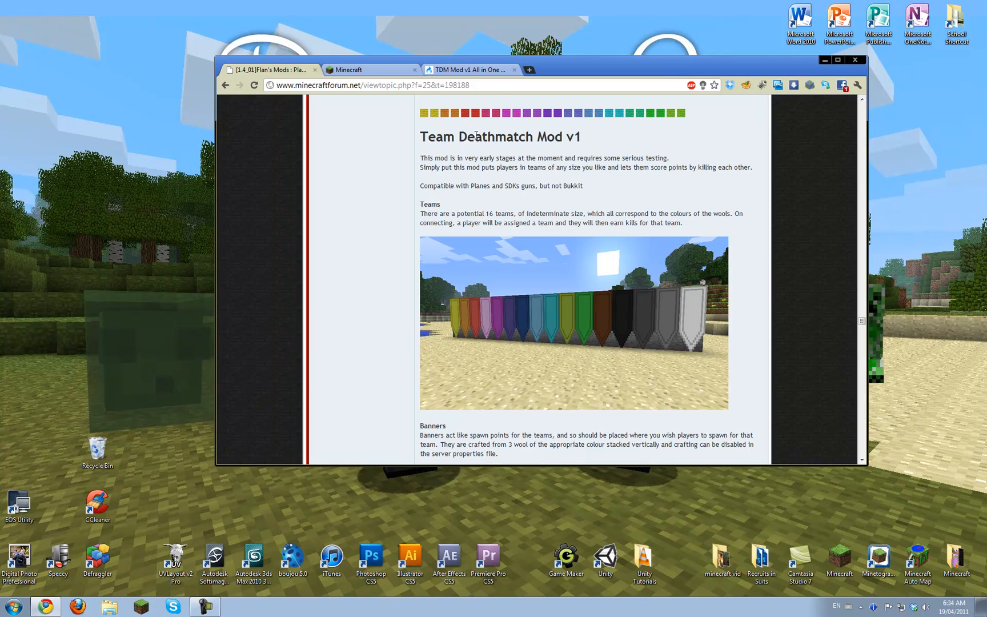
{"action": "mouse_move", "coordinate": [854, 565]}
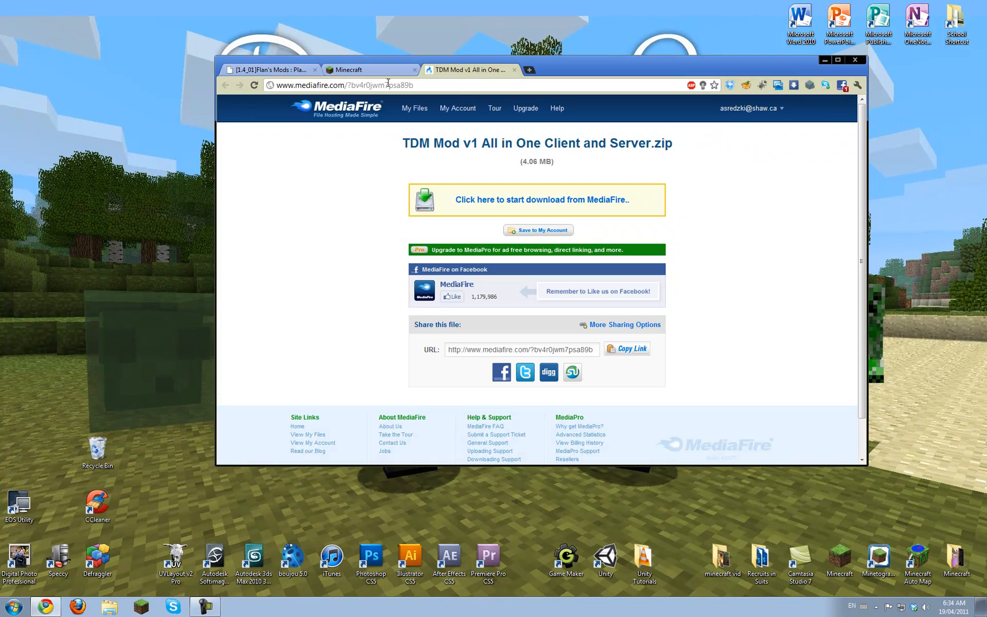
{"action": "left_click", "coordinate": [271, 70]}
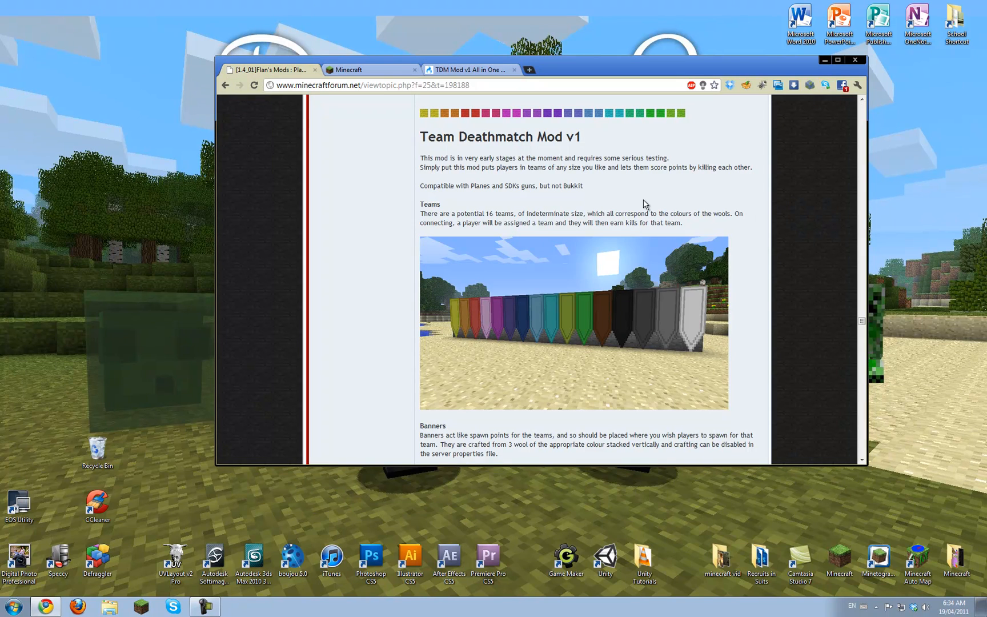
{"action": "mouse_move", "coordinate": [644, 193]}
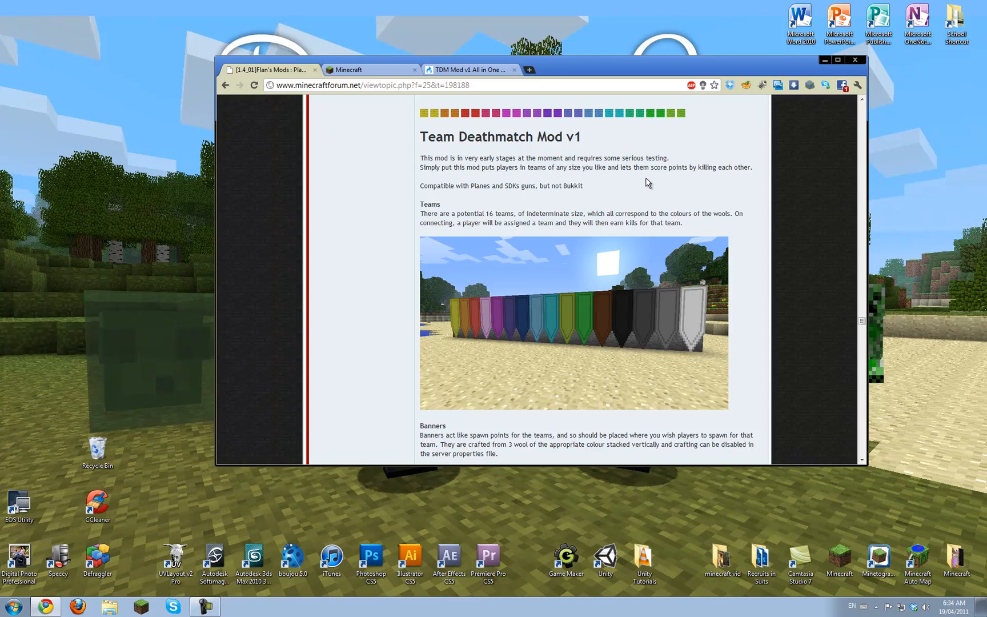
{"action": "mouse_move", "coordinate": [633, 185]}
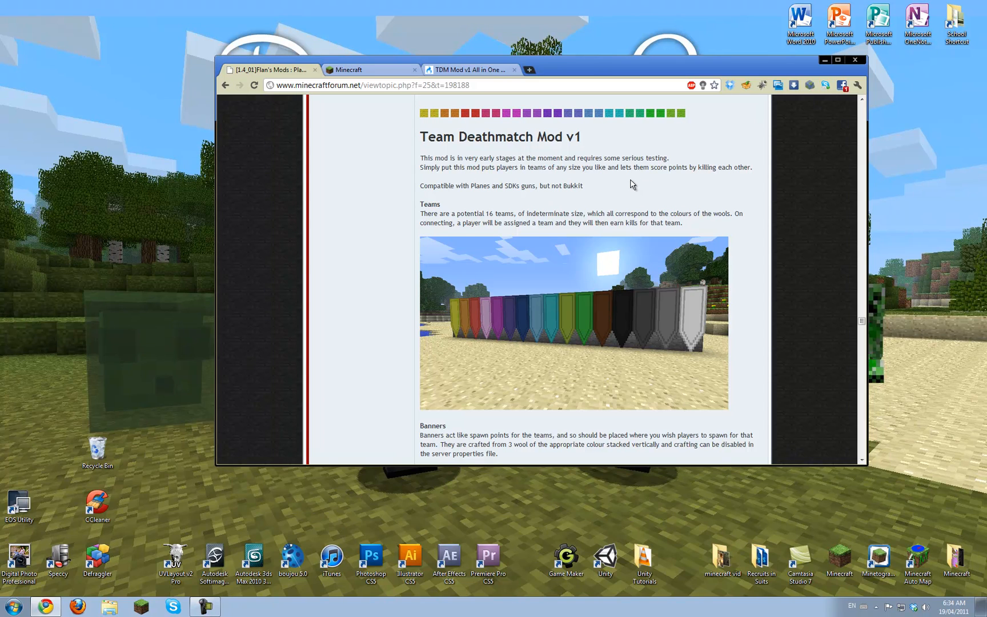
{"action": "scroll", "scroll_direction": "down", "scroll_amount": 3}
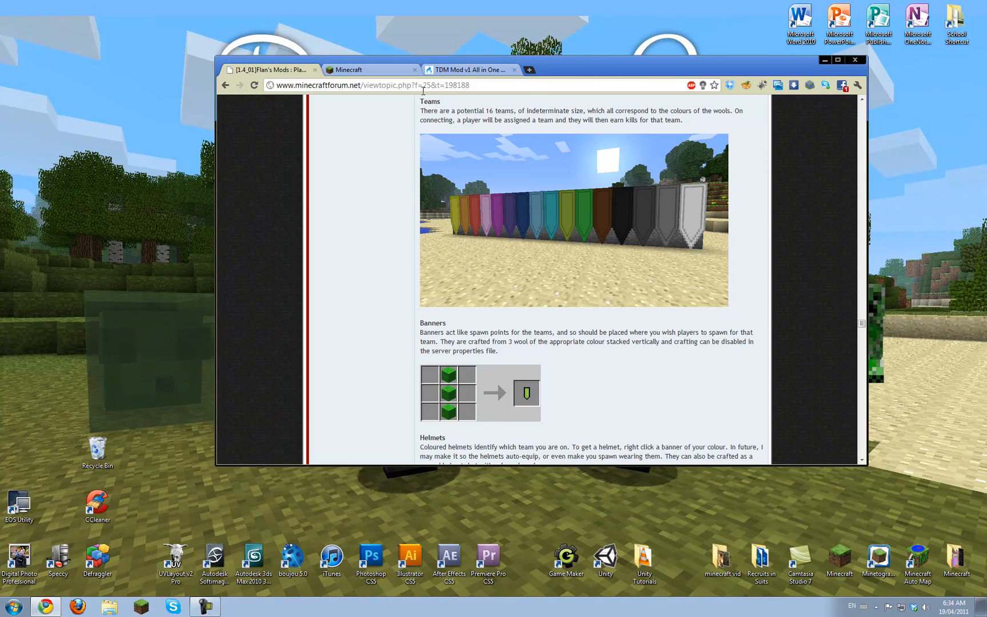
{"action": "left_click", "coordinate": [469, 70]}
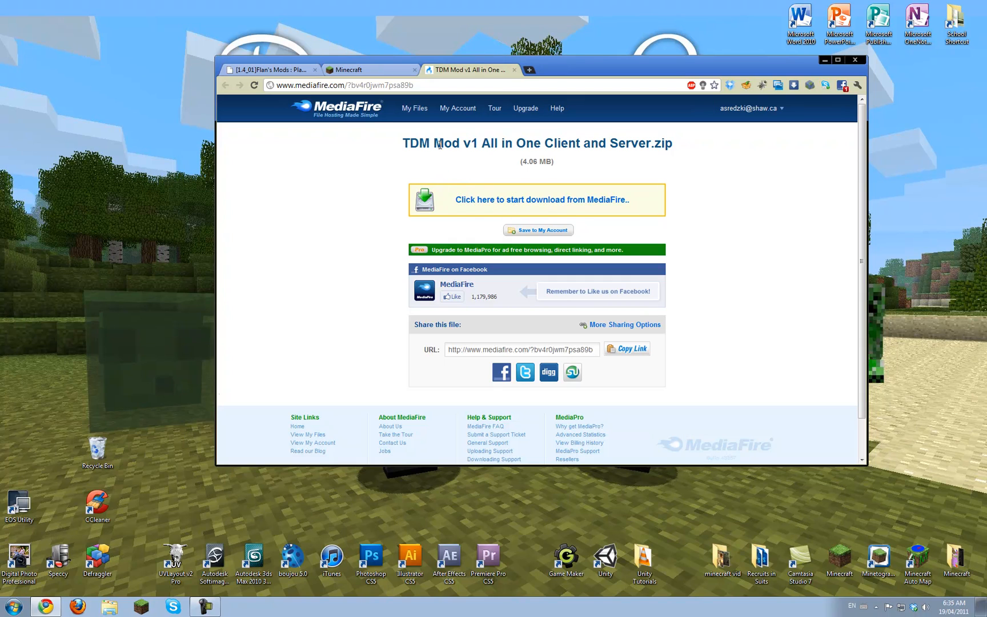
{"action": "mouse_move", "coordinate": [578, 135]}
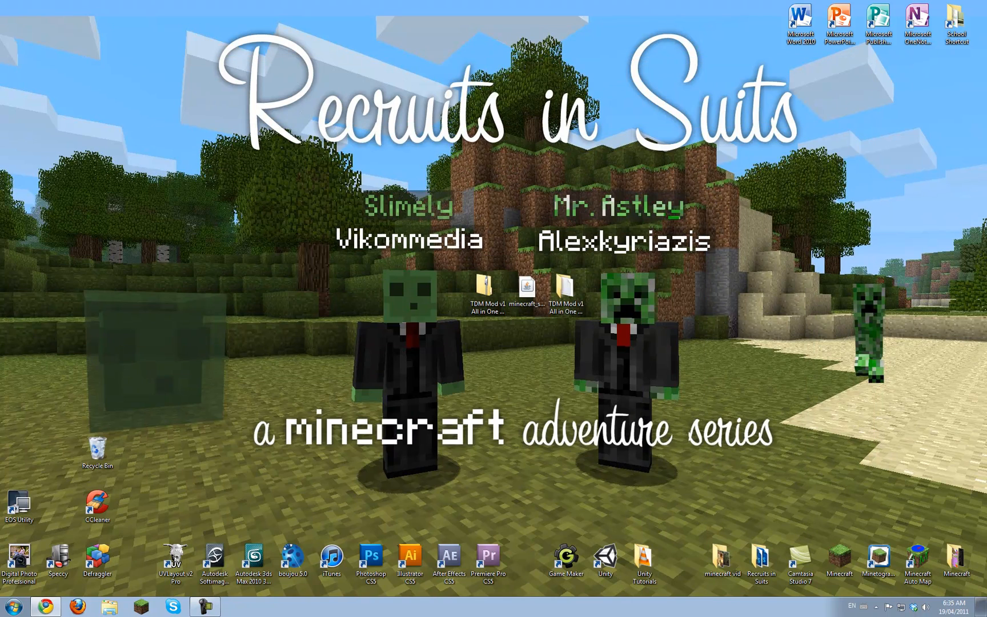
Open the TDM Mod v1 All in One Client and Server folder showing Client, Server, ReadMe and two archives
{"action": "left_click", "coordinate": [486, 287]}
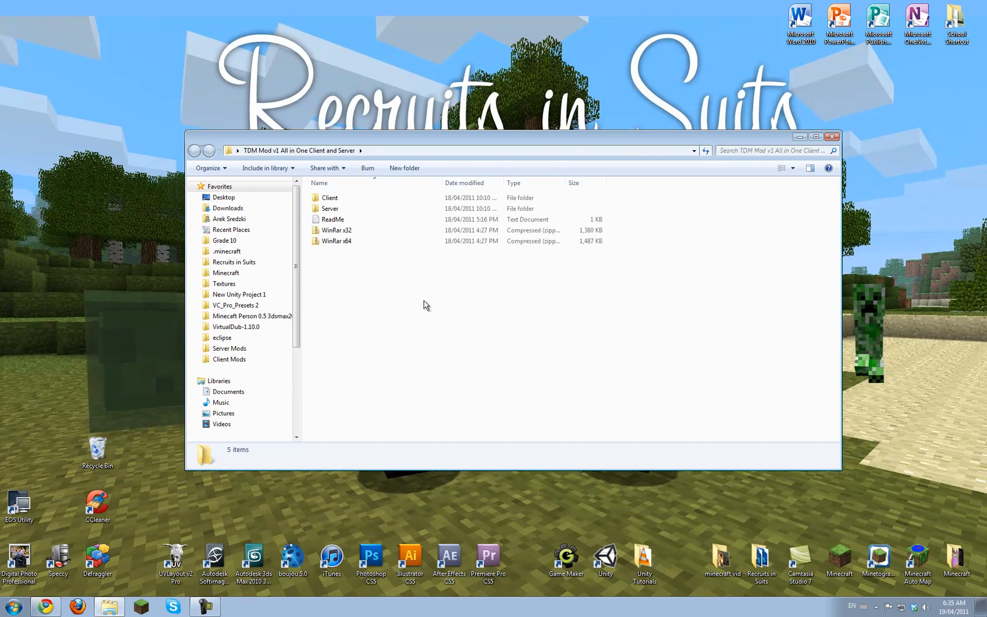
{"action": "mouse_move", "coordinate": [379, 321]}
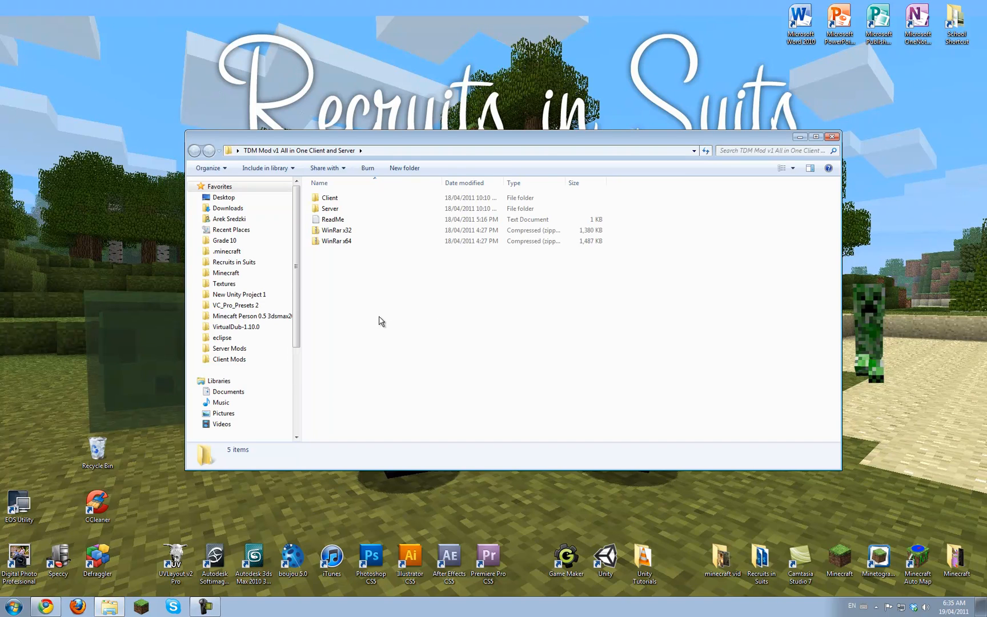
{"action": "mouse_move", "coordinate": [346, 251]}
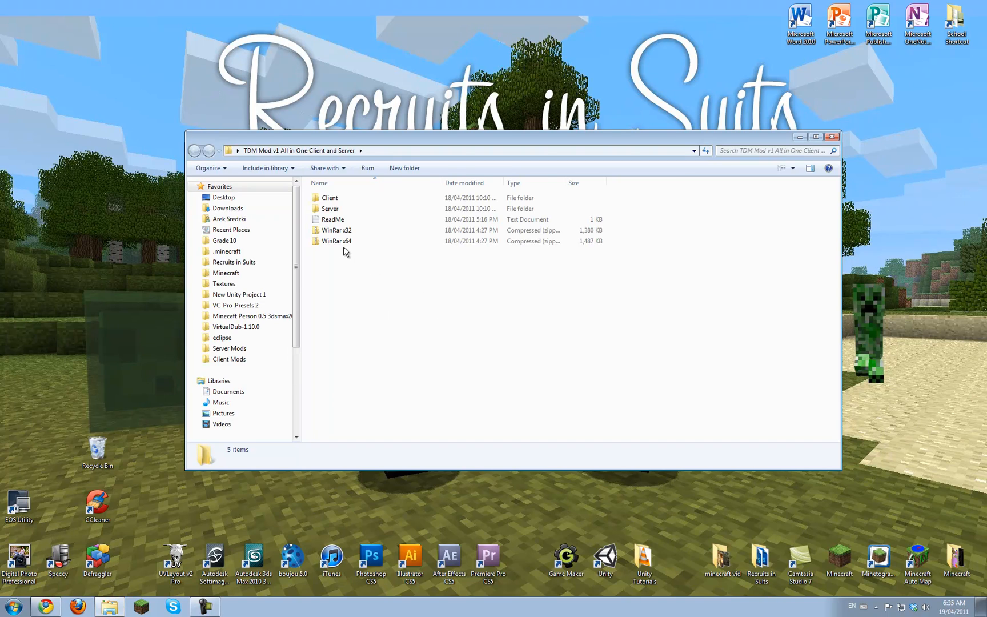
{"action": "left_click_drag", "start_coordinate": [343, 226], "coordinate": [343, 264]}
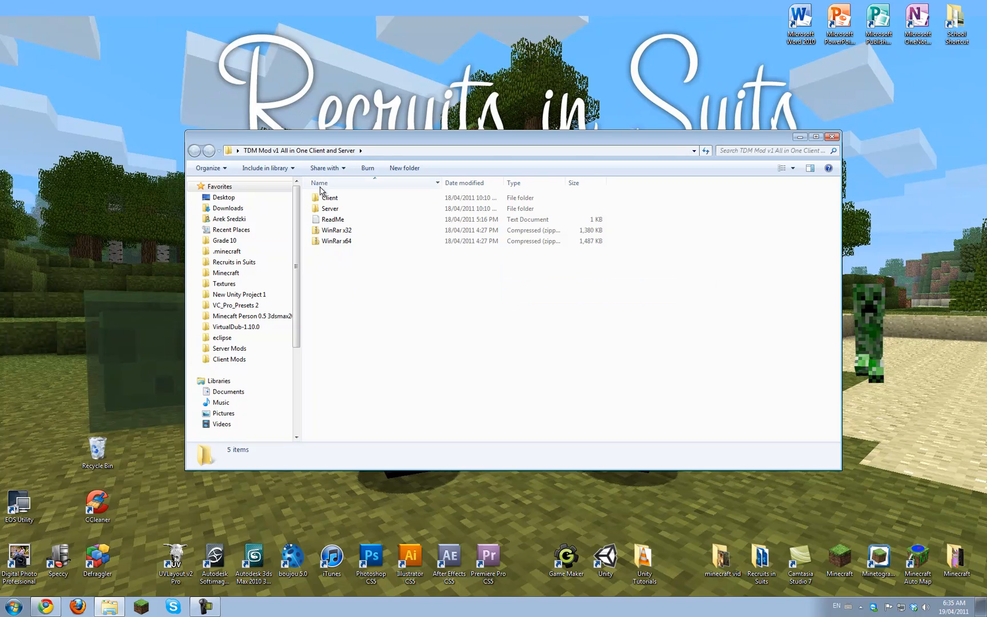
{"action": "left_click", "coordinate": [330, 208]}
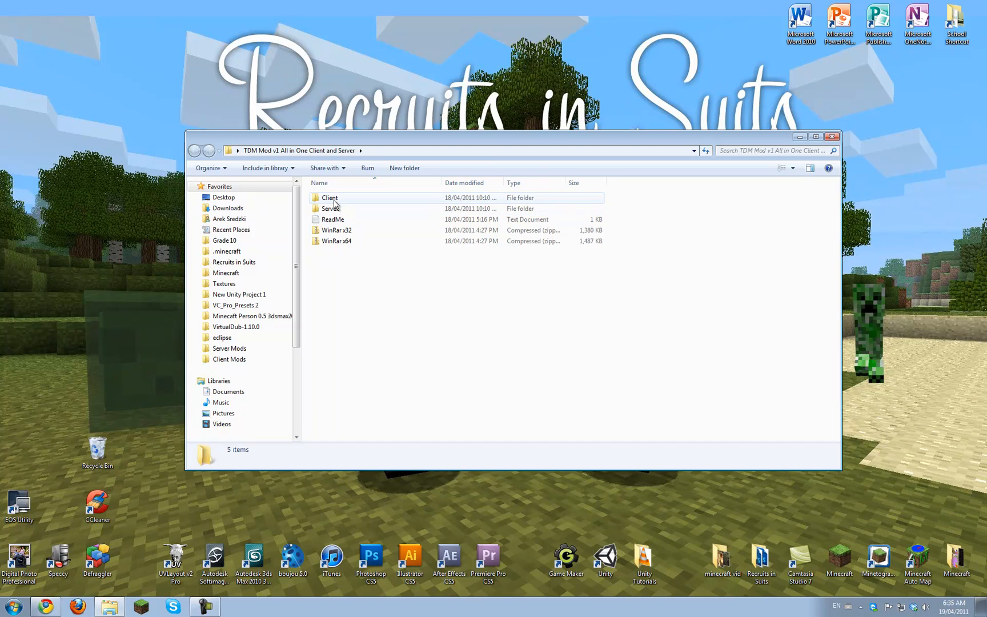
Open the mod's Client folder and browse its files
{"action": "double_click", "coordinate": [329, 197]}
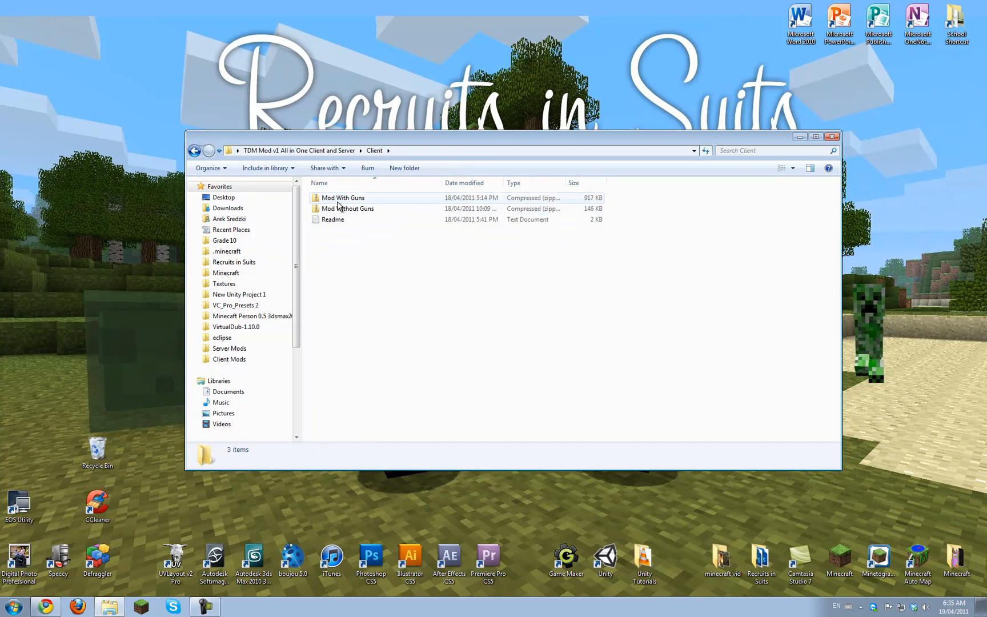
{"action": "left_click", "coordinate": [347, 207]}
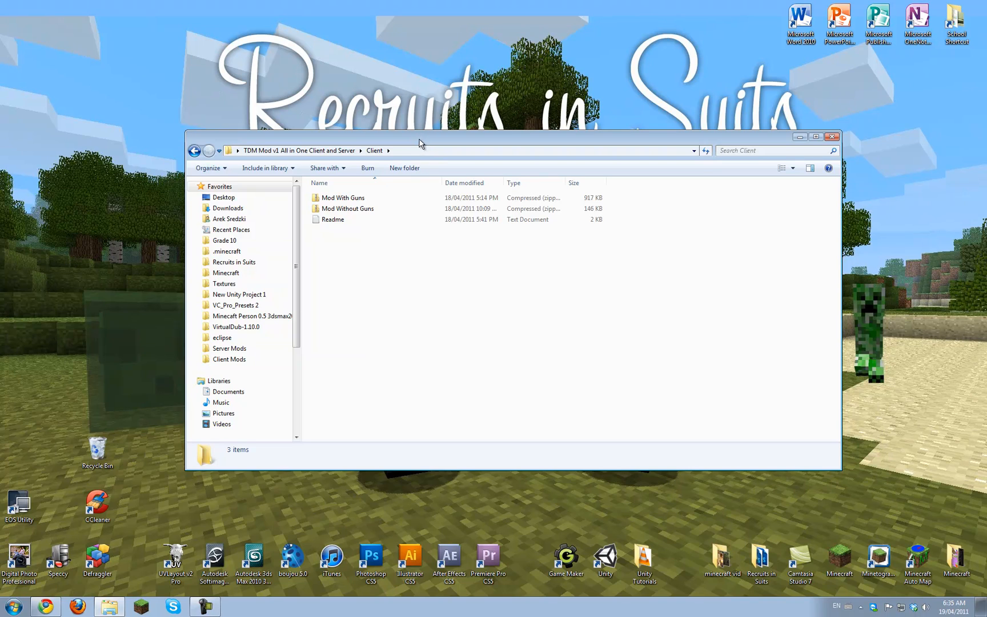
{"action": "mouse_move", "coordinate": [420, 144]}
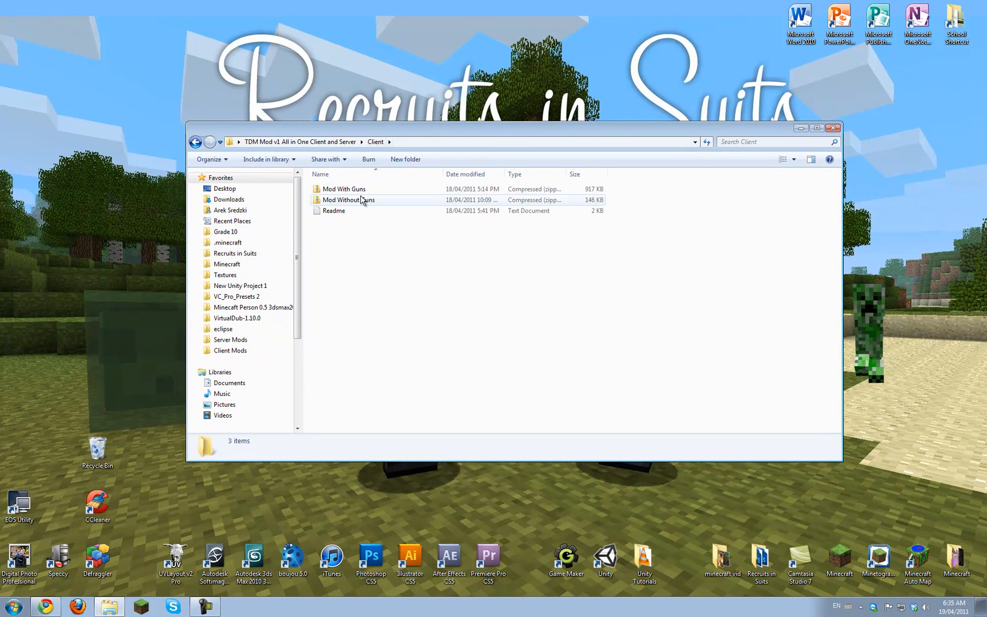
{"action": "mouse_move", "coordinate": [364, 200]}
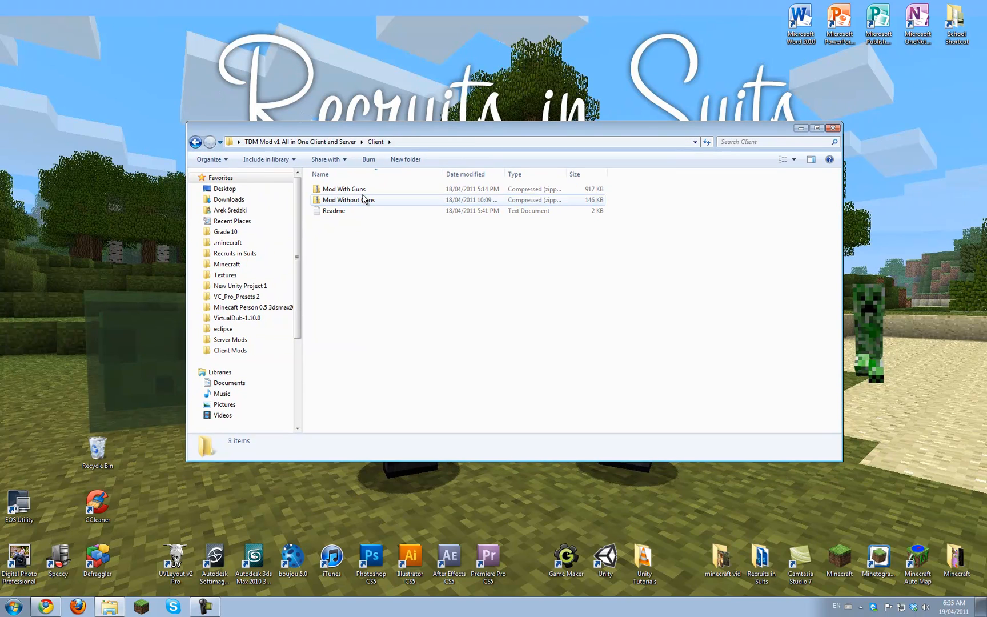
{"action": "left_click", "coordinate": [343, 189]}
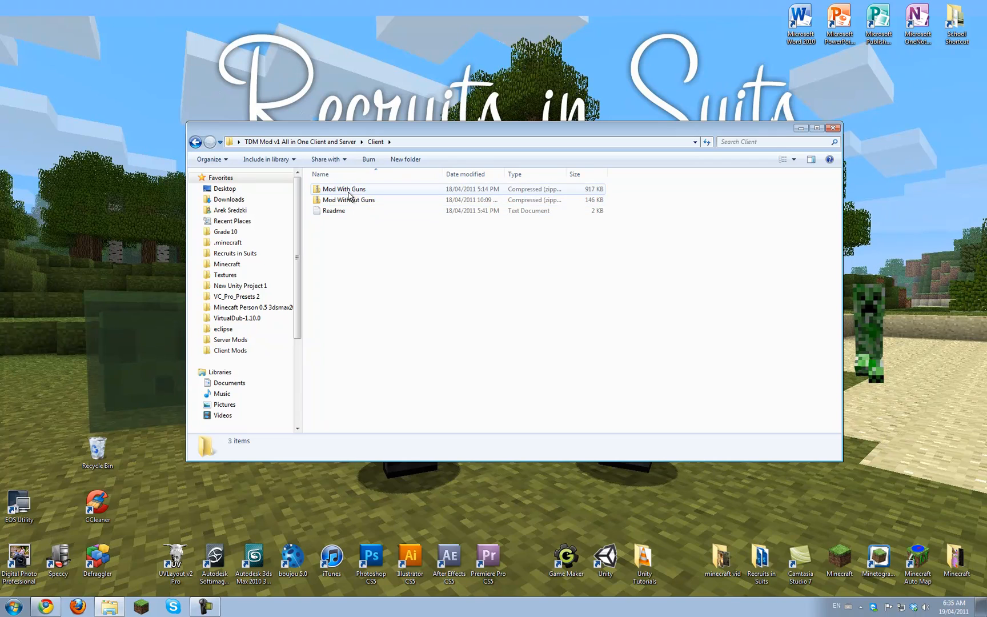
{"action": "left_click", "coordinate": [349, 200]}
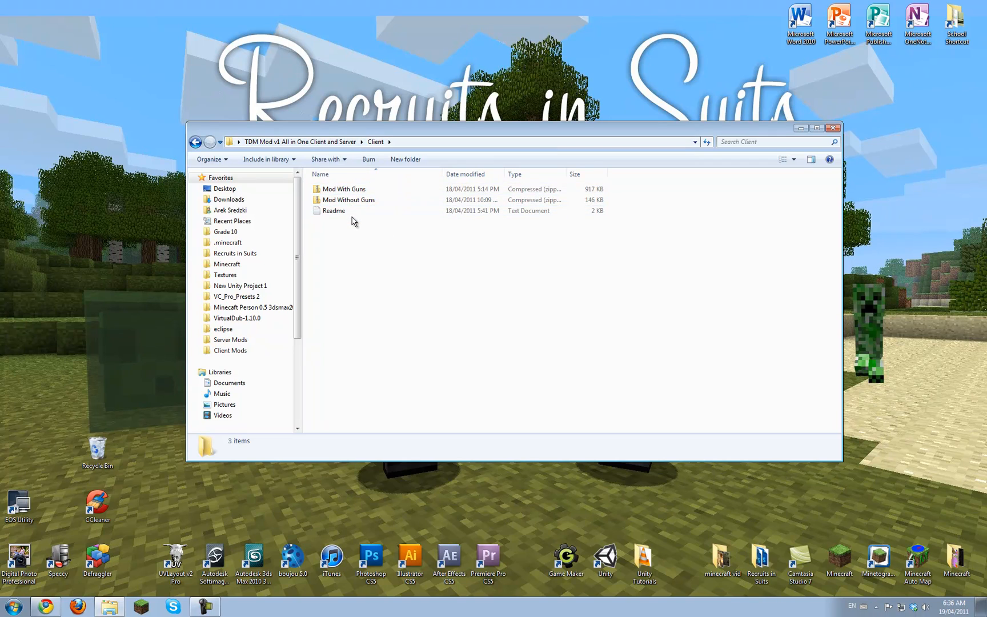
View the Client Readme's guns and no-guns installation notes in Notepad, then close it
{"action": "left_click", "coordinate": [334, 211]}
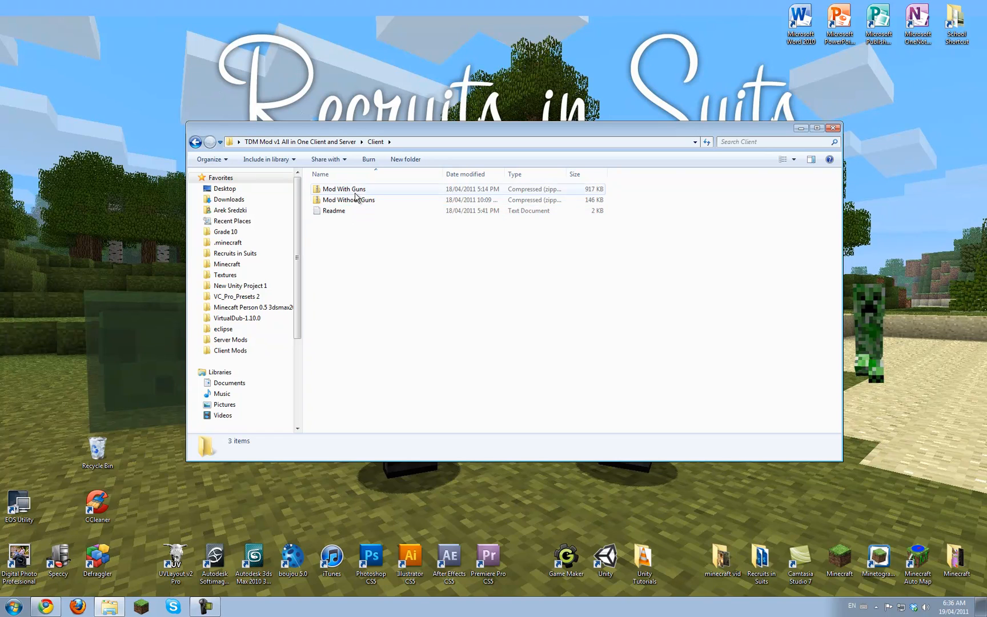
{"action": "left_click", "coordinate": [334, 210]}
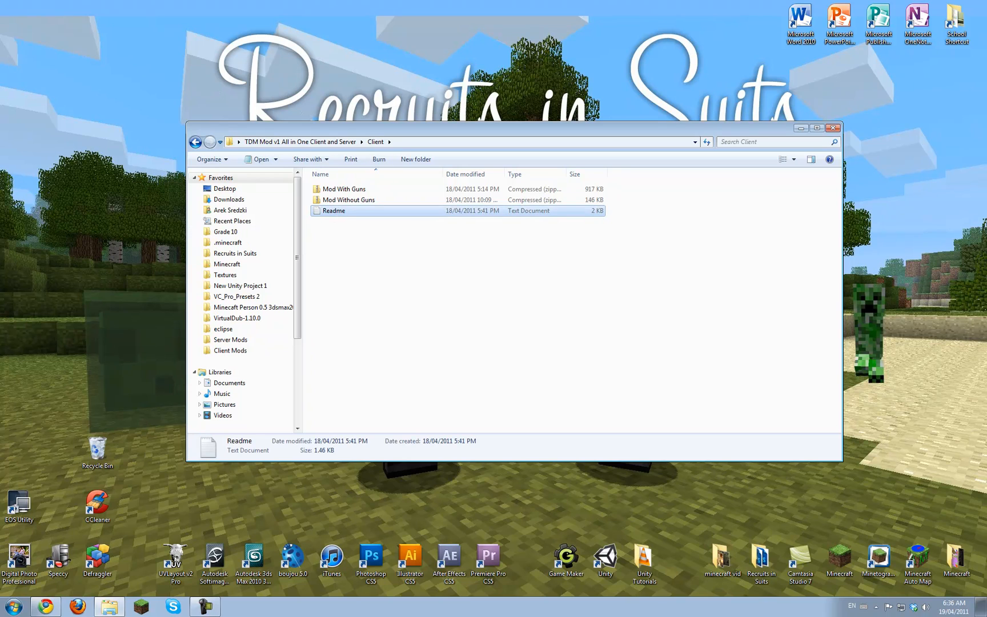
{"action": "double_click", "coordinate": [334, 210]}
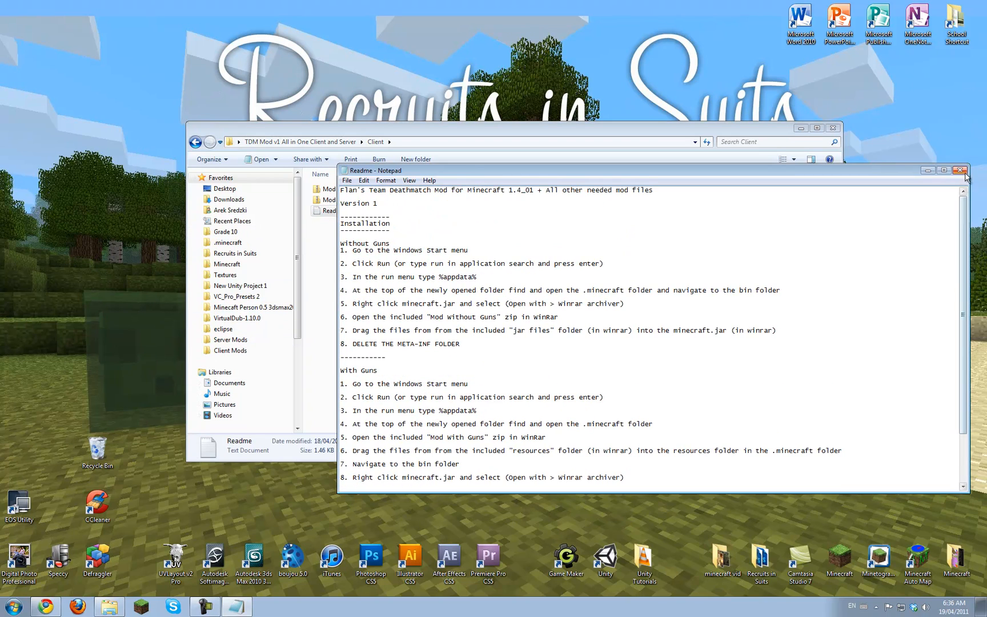
{"action": "left_click", "coordinate": [961, 170]}
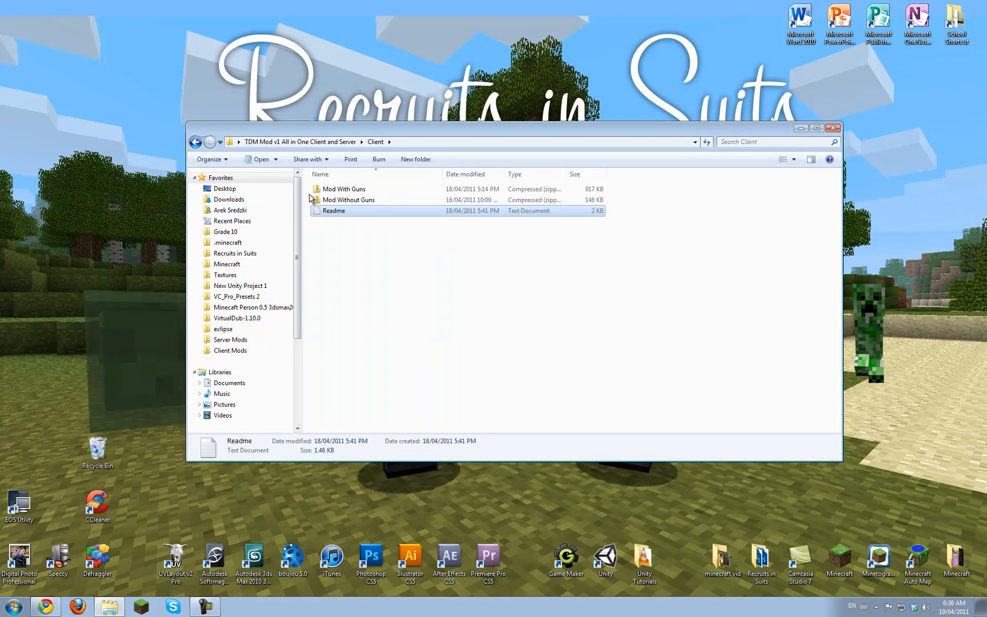
Open Mod Without Guns.zip in WinRAR showing its jar files folder, dismissing the license nag
{"action": "right_click", "coordinate": [348, 200]}
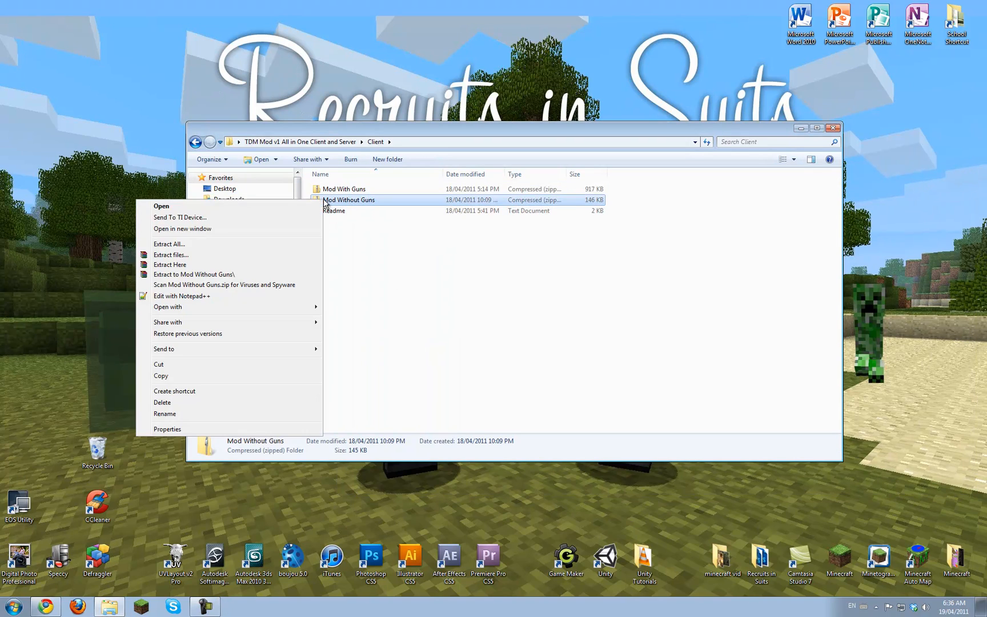
{"action": "mouse_move", "coordinate": [405, 202]}
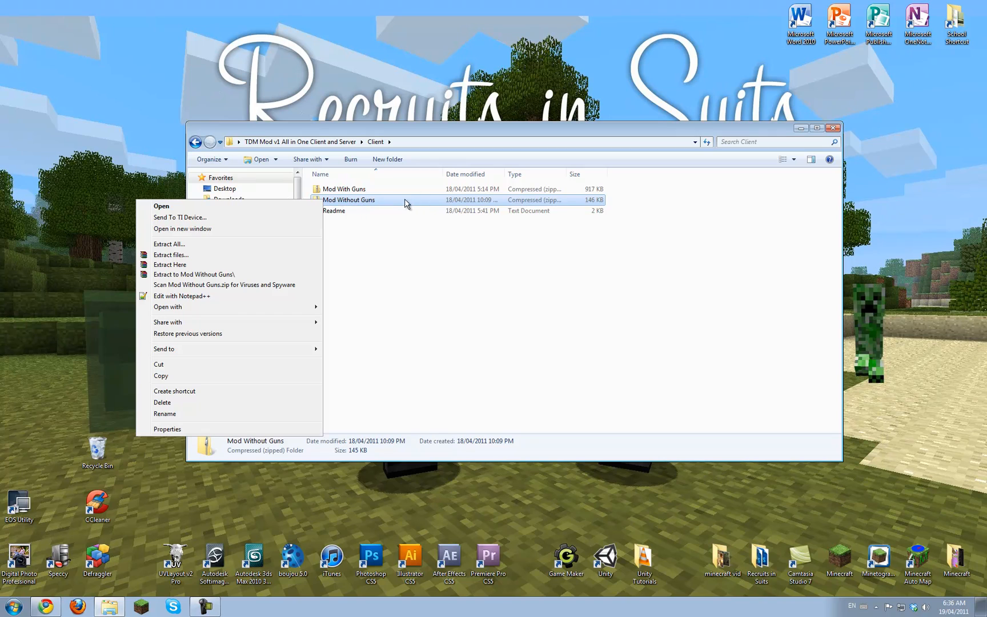
{"action": "mouse_move", "coordinate": [170, 255]}
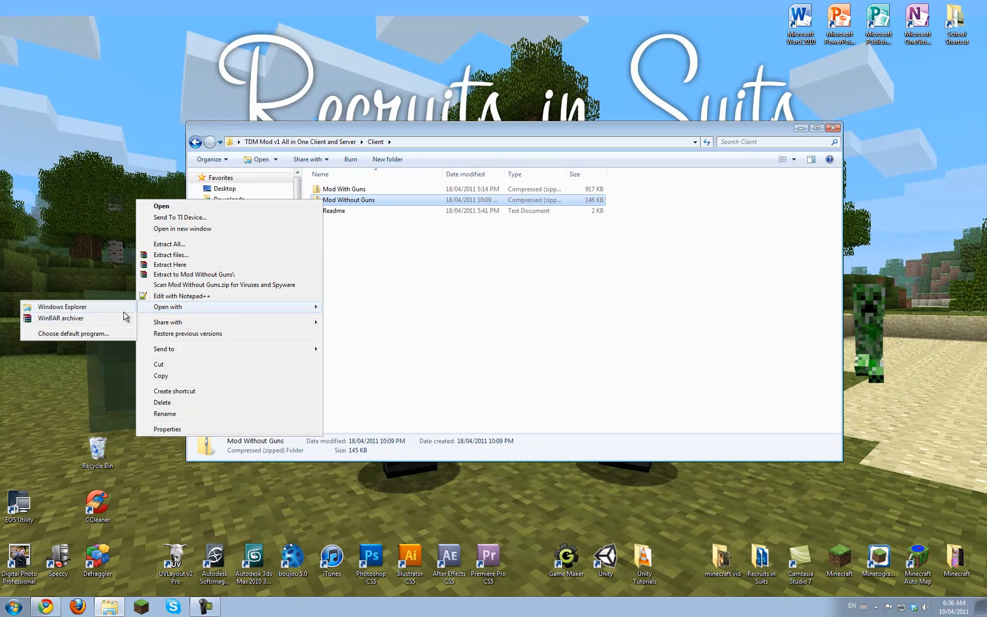
{"action": "mouse_move", "coordinate": [61, 323]}
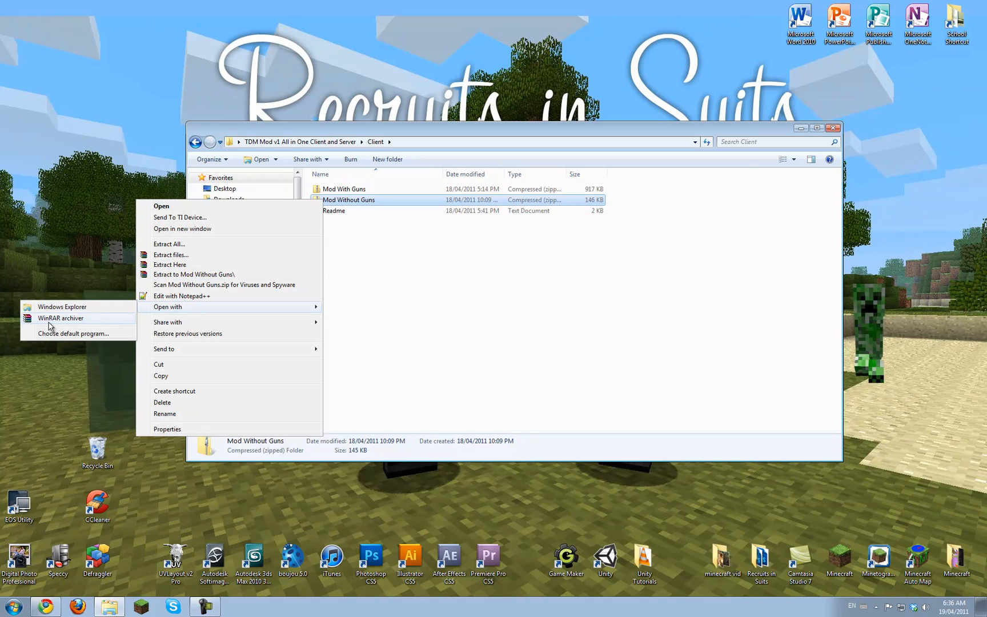
{"action": "left_click", "coordinate": [124, 306]}
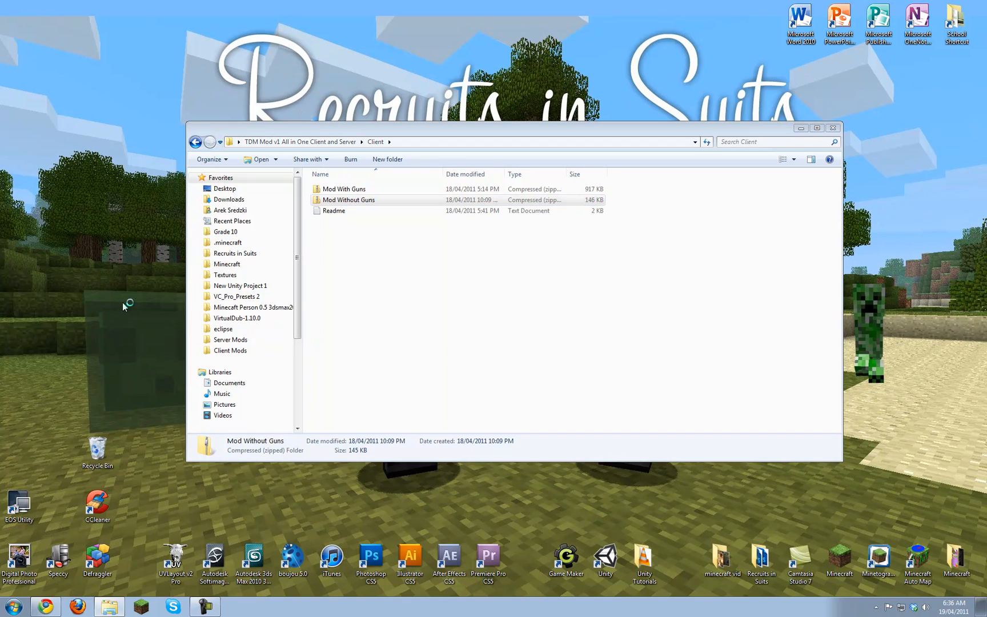
{"action": "double_click", "coordinate": [349, 200]}
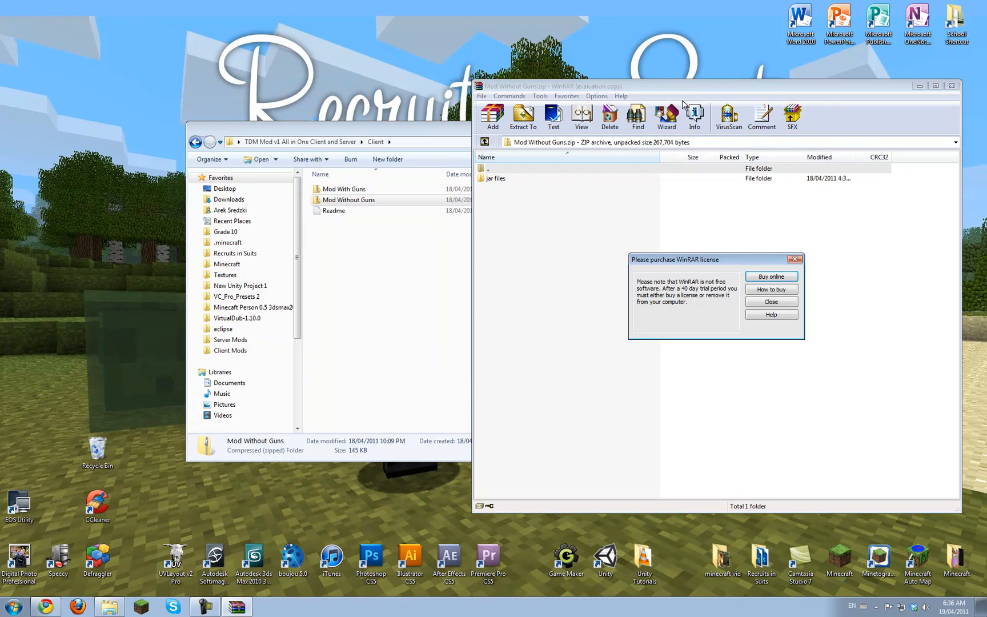
{"action": "left_click", "coordinate": [770, 302]}
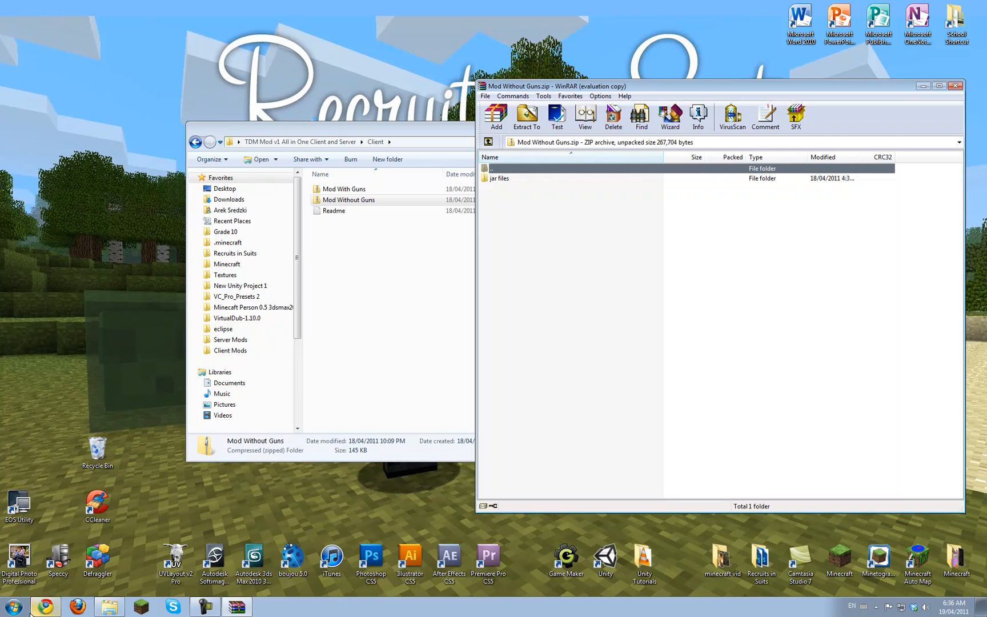
{"action": "left_click", "coordinate": [10, 607]}
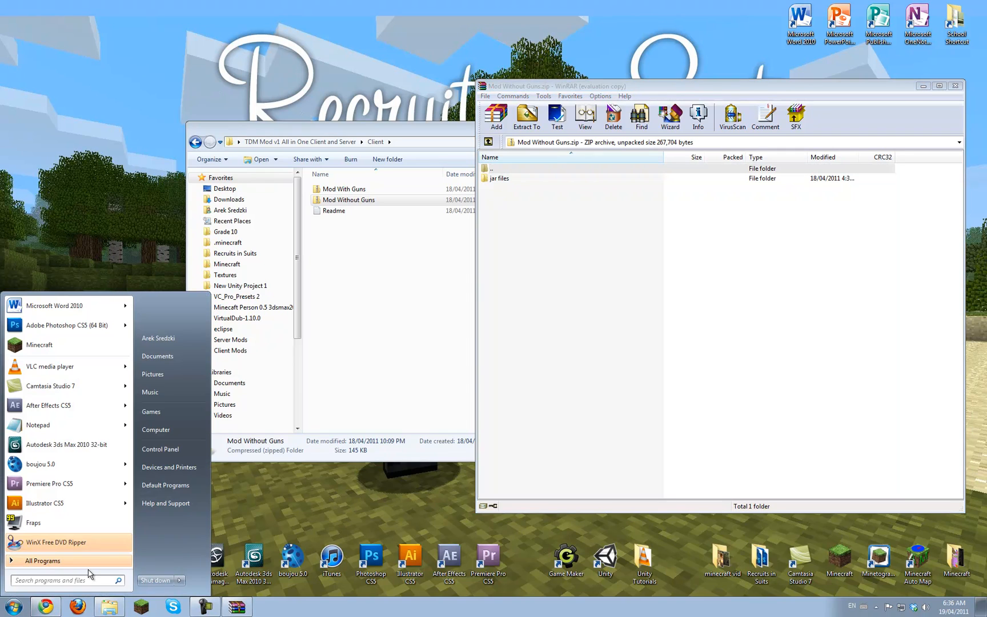
Reach the Roaming AppData folder via Run with %appdata% and open the .minecraft folder
{"action": "type", "text": "run"}
{"action": "type", "text": "%appdata%"}
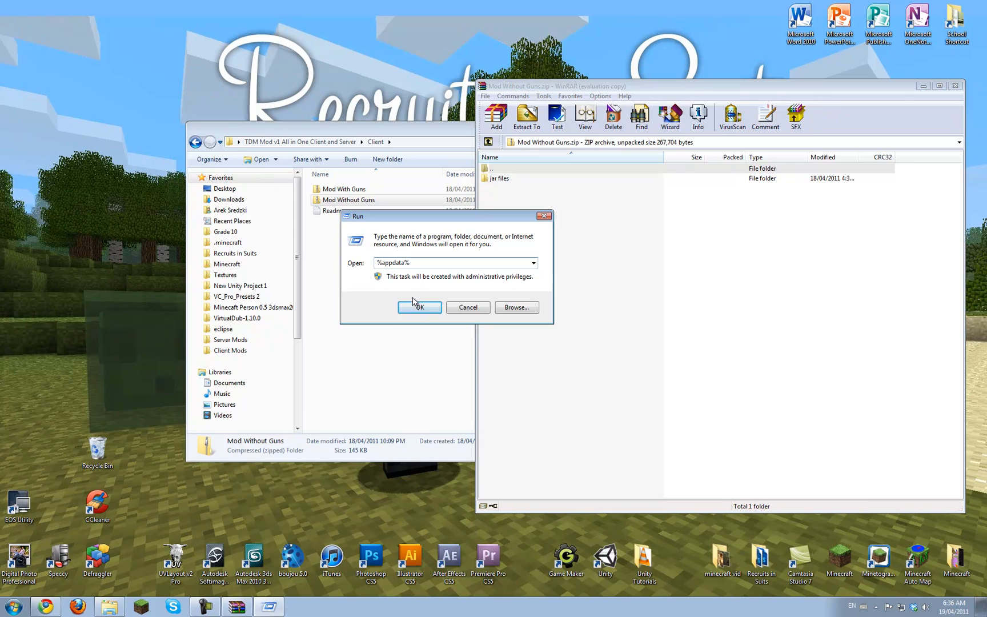
{"action": "left_click", "coordinate": [418, 307]}
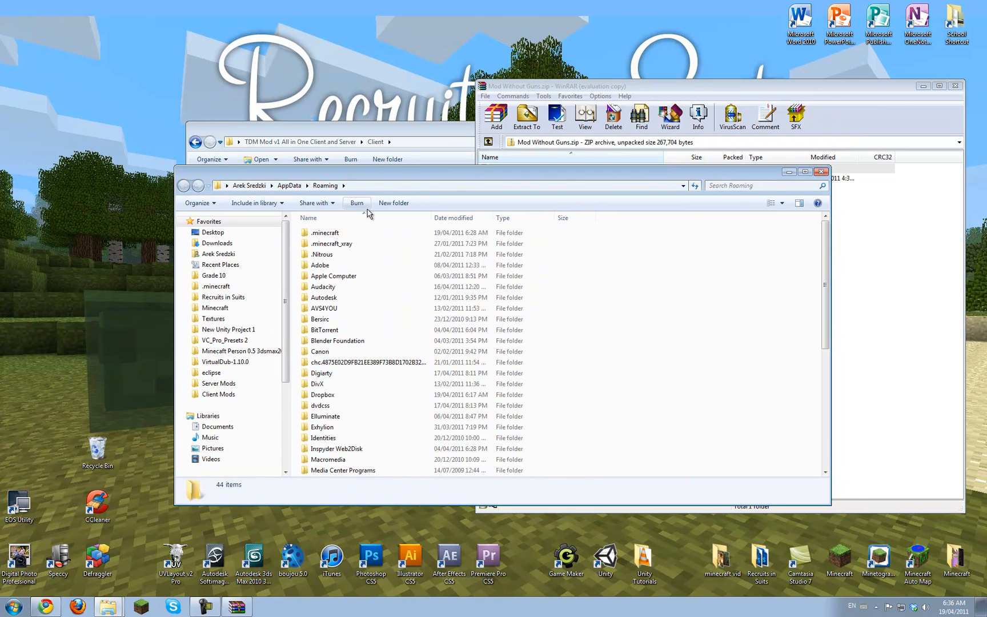
{"action": "left_click", "coordinate": [324, 232]}
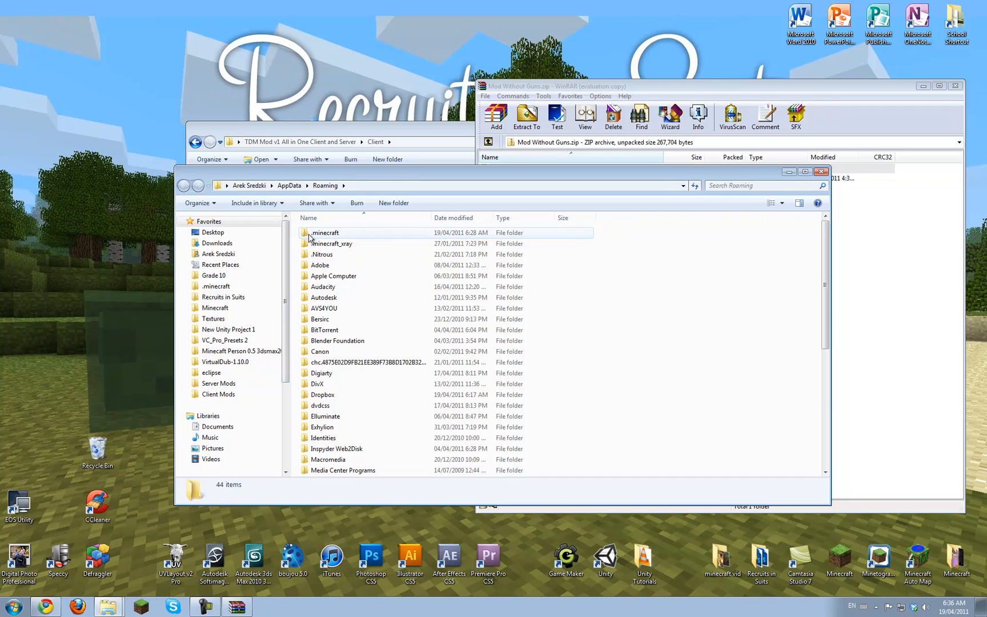
{"action": "double_click", "coordinate": [325, 232]}
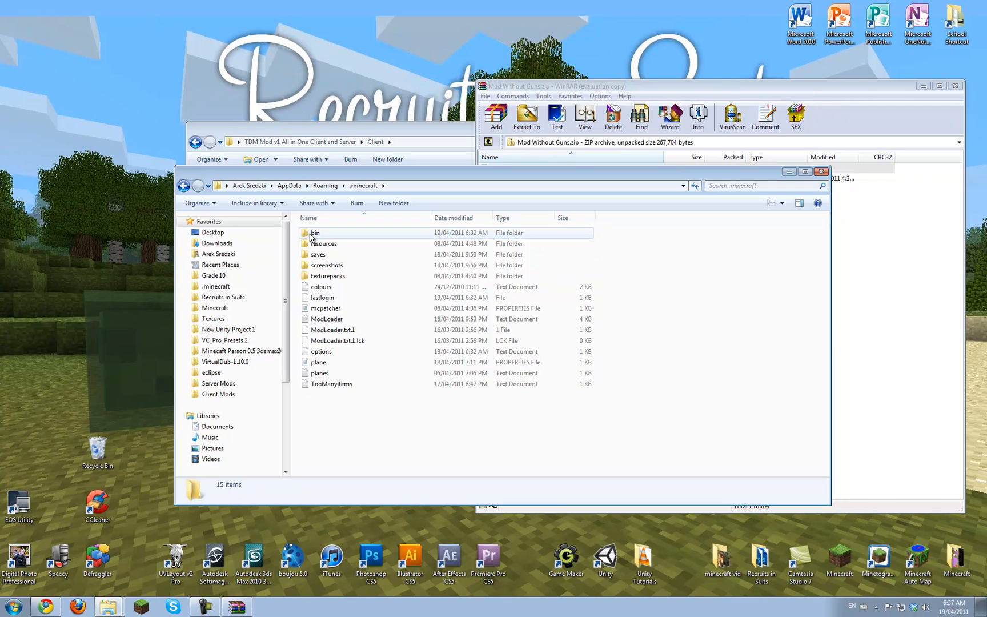
Open the .minecraft bin folder where minecraft.jar sits
{"action": "key", "text": "ctrl+a"}
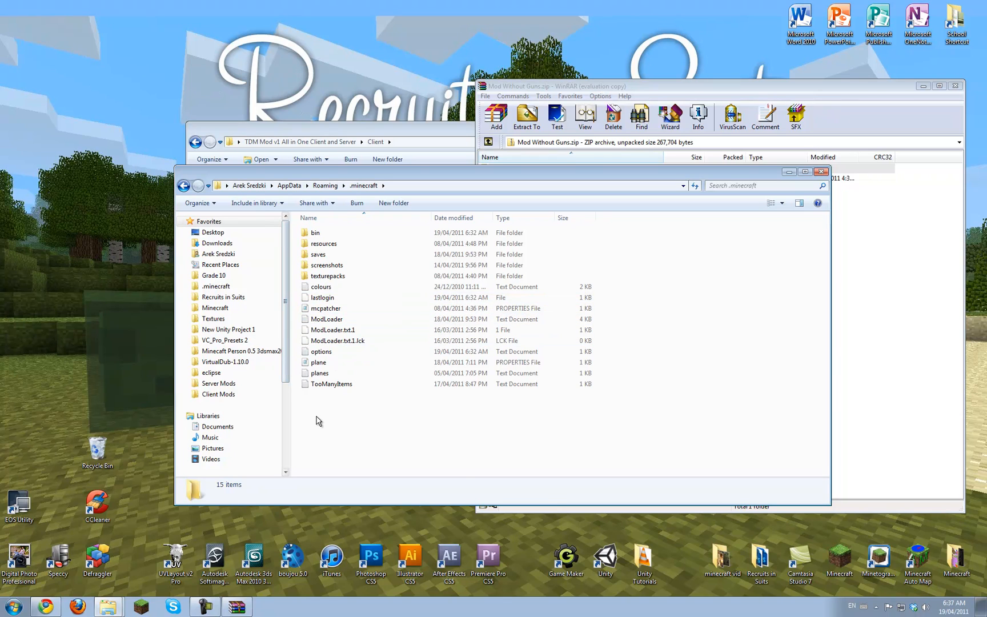
{"action": "left_click", "coordinate": [331, 384]}
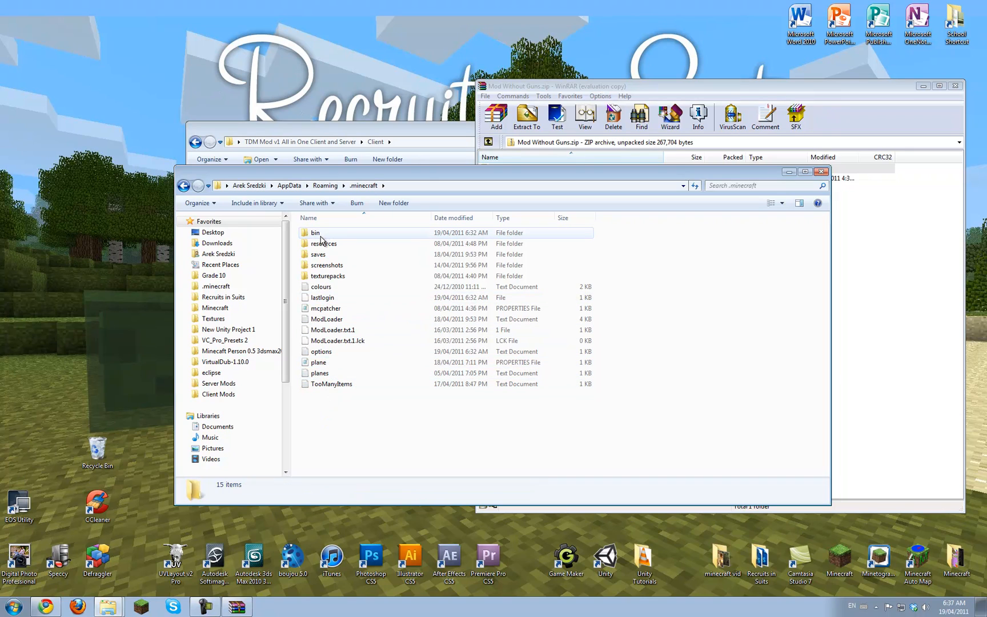
{"action": "double_click", "coordinate": [316, 232]}
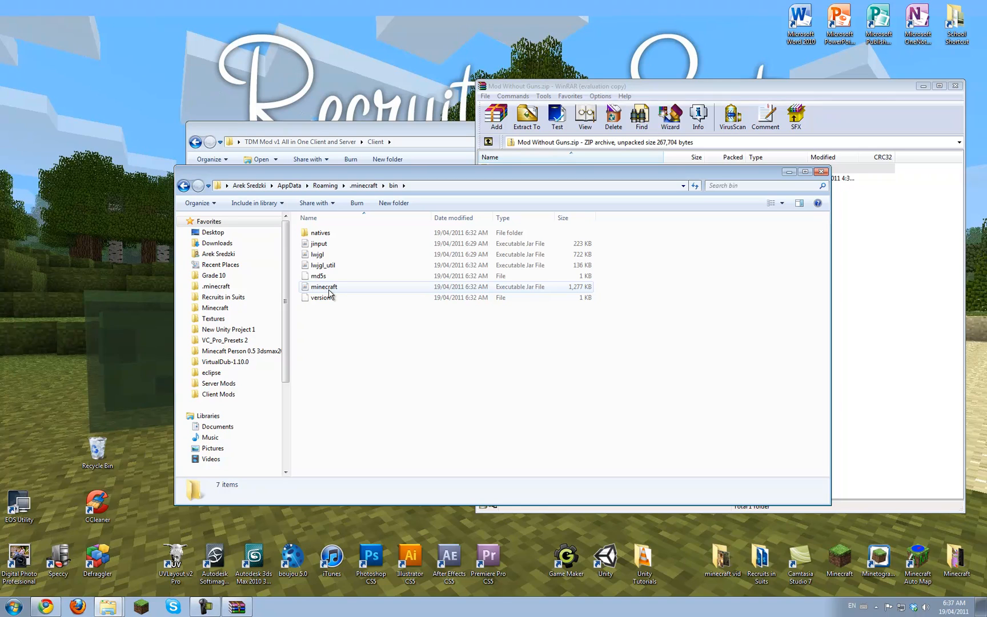
Open minecraft.jar as an archive in WinRAR, dismissing the license reminder
{"action": "right_click", "coordinate": [324, 287]}
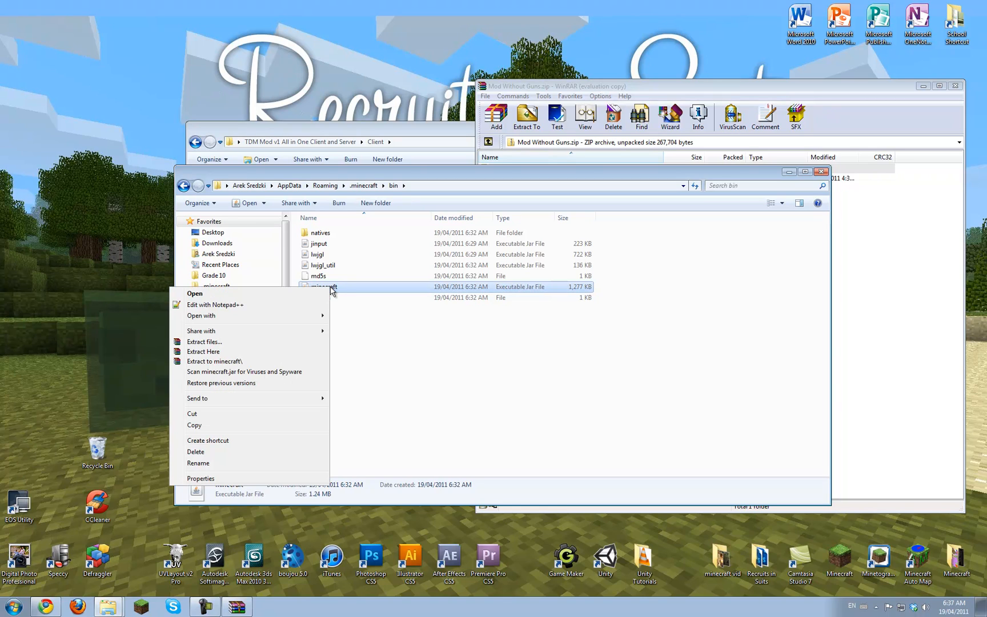
{"action": "mouse_move", "coordinate": [326, 371]}
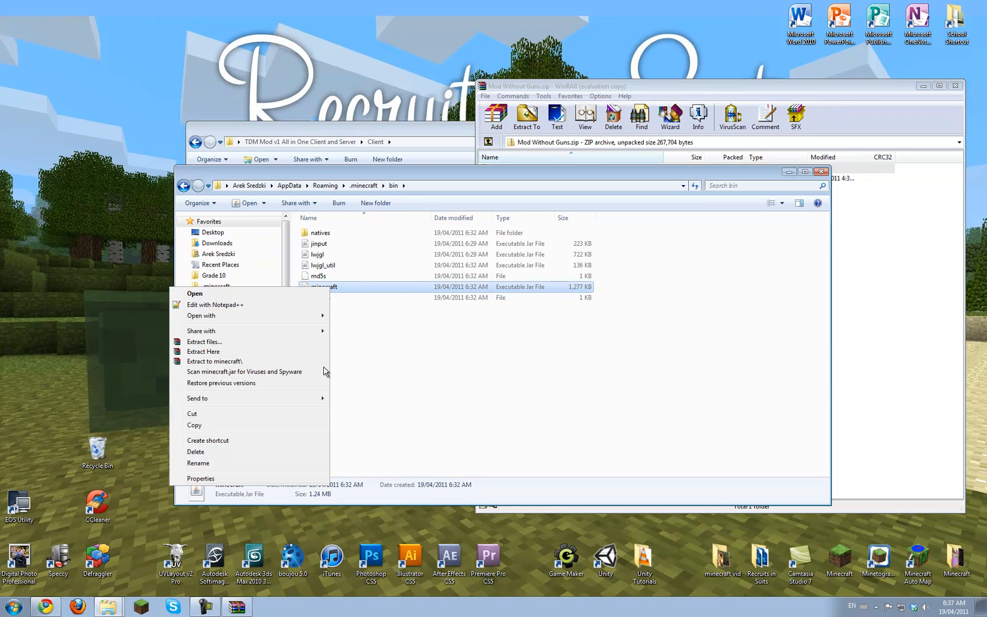
{"action": "mouse_move", "coordinate": [219, 326]}
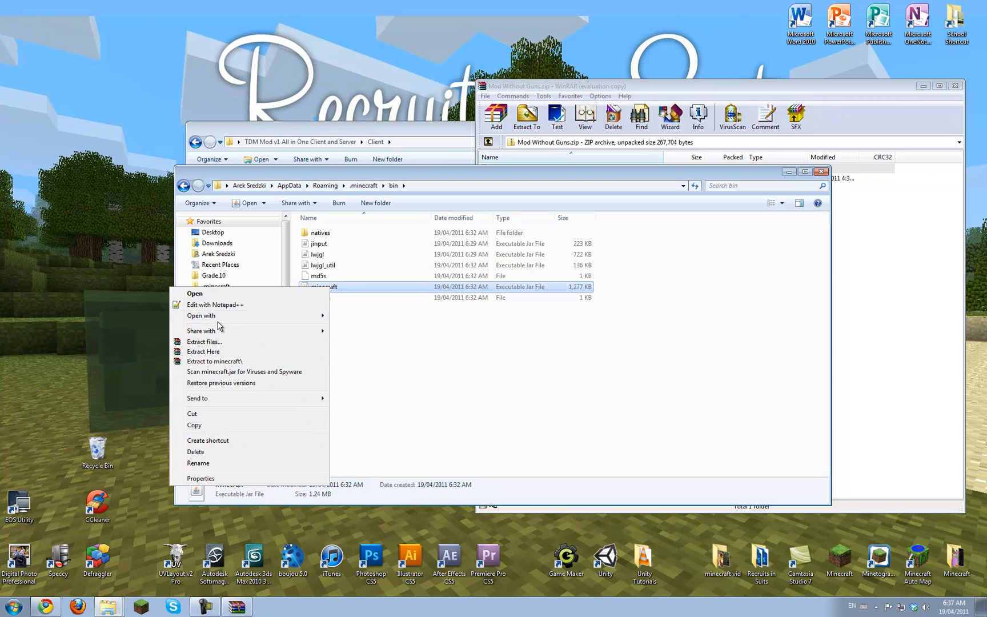
{"action": "left_click", "coordinate": [101, 327]}
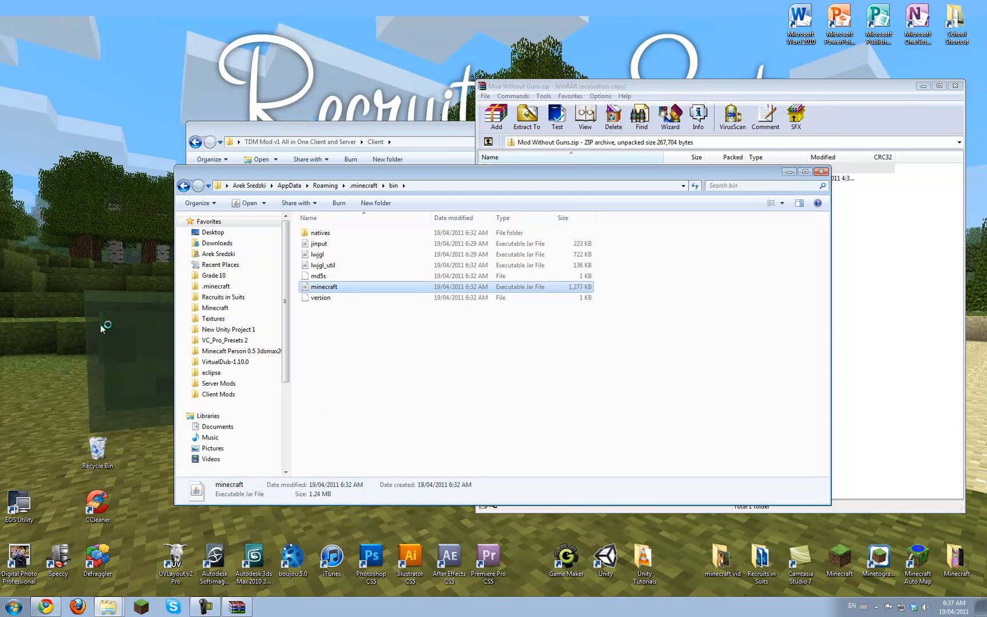
{"action": "double_click", "coordinate": [323, 286]}
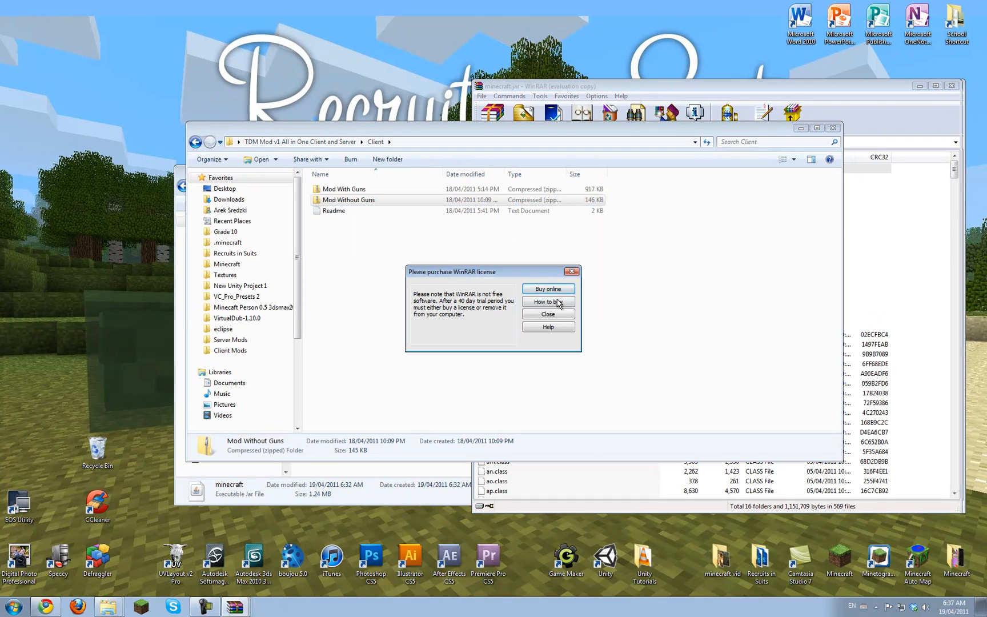
{"action": "left_click", "coordinate": [546, 313]}
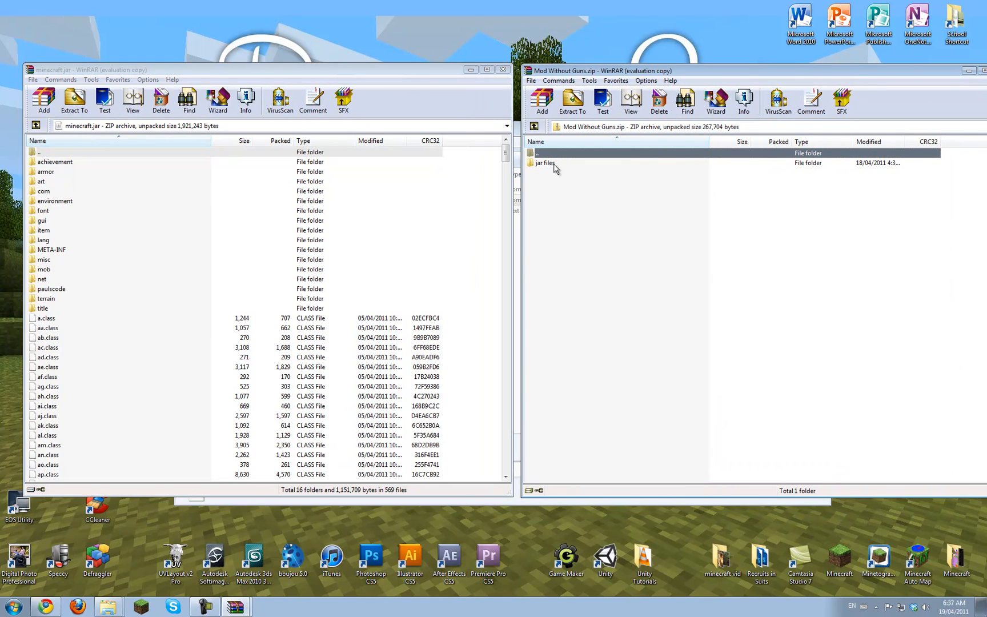
Add the Mod Without Guns jar files into minecraft.jar and delete its META-INF folder
{"action": "double_click", "coordinate": [545, 162]}
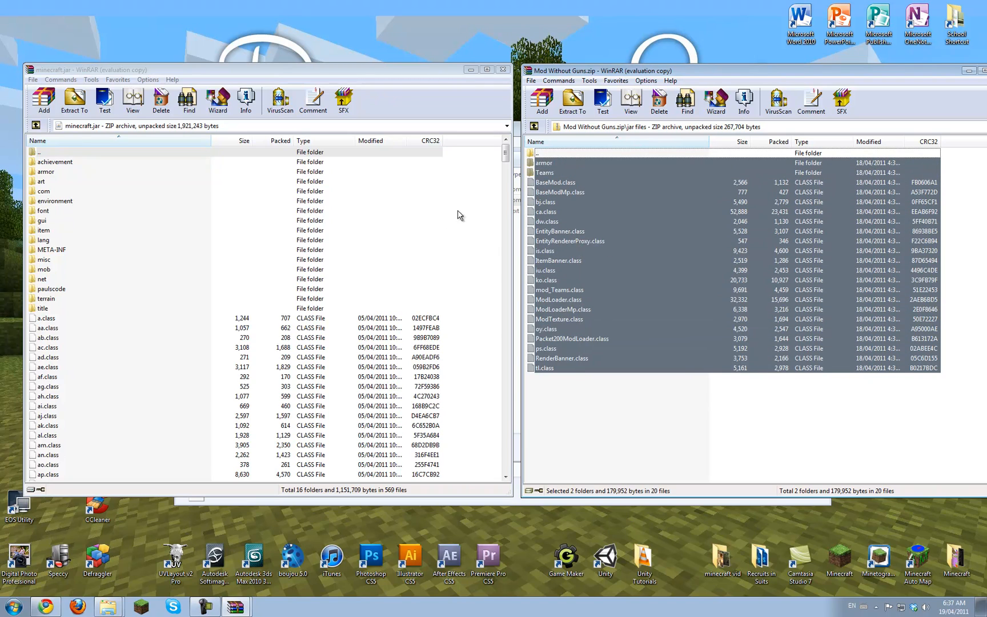
{"action": "left_click", "coordinate": [43, 101]}
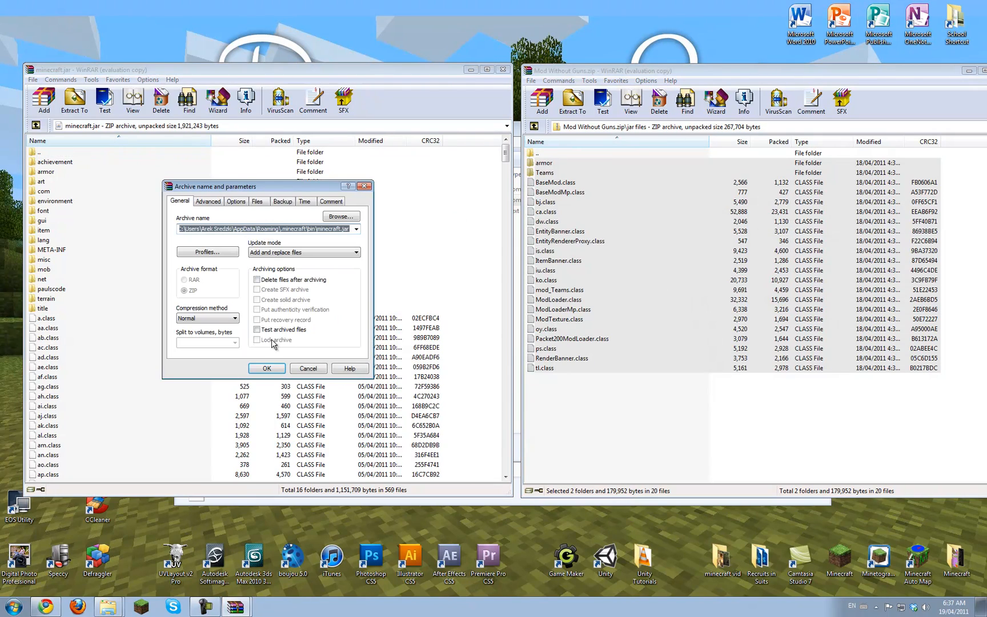
{"action": "left_click", "coordinate": [266, 368]}
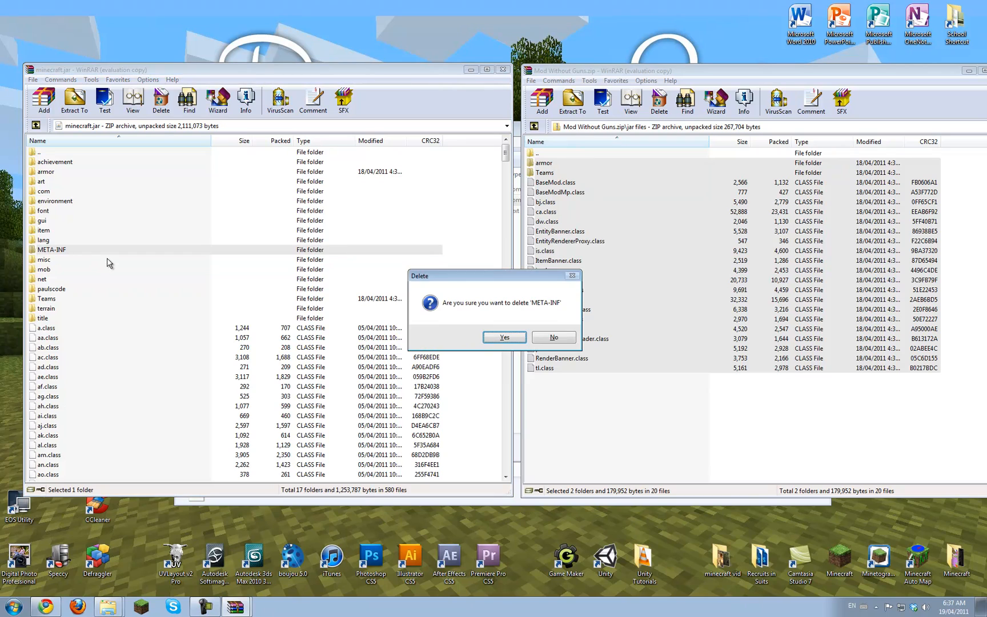
{"action": "left_click", "coordinate": [504, 337]}
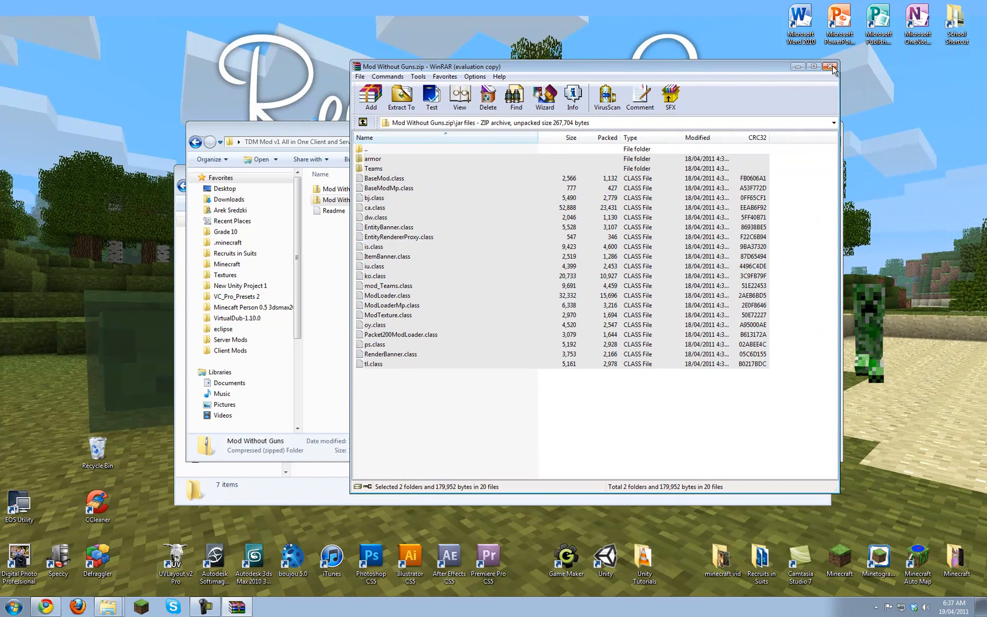
Run Minecraft.exe, log in to reach the Beta 1.4_01 title menu, then close the game
{"action": "left_click", "coordinate": [830, 66]}
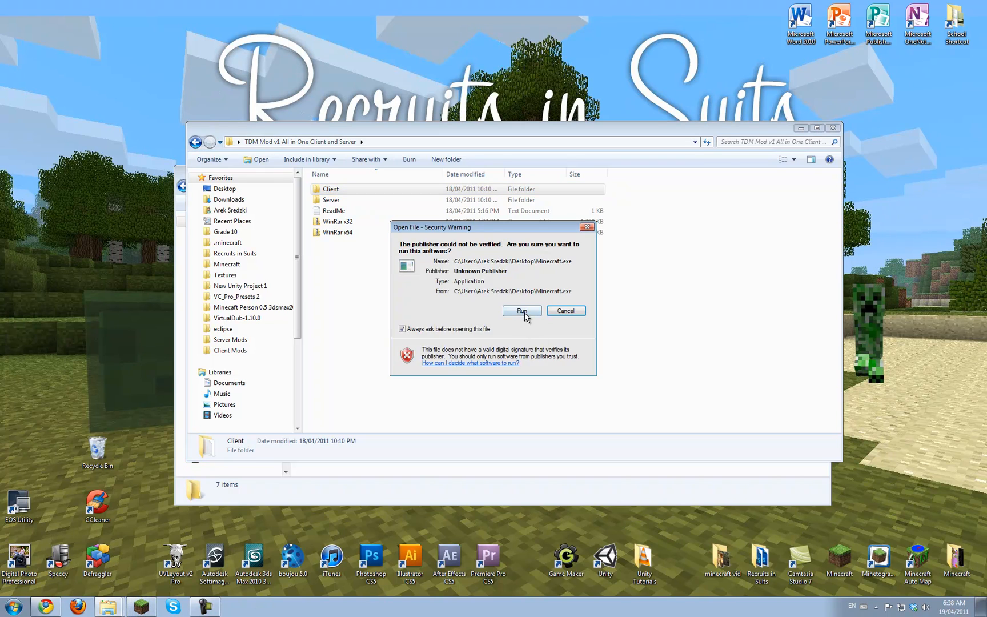
{"action": "left_click", "coordinate": [521, 311]}
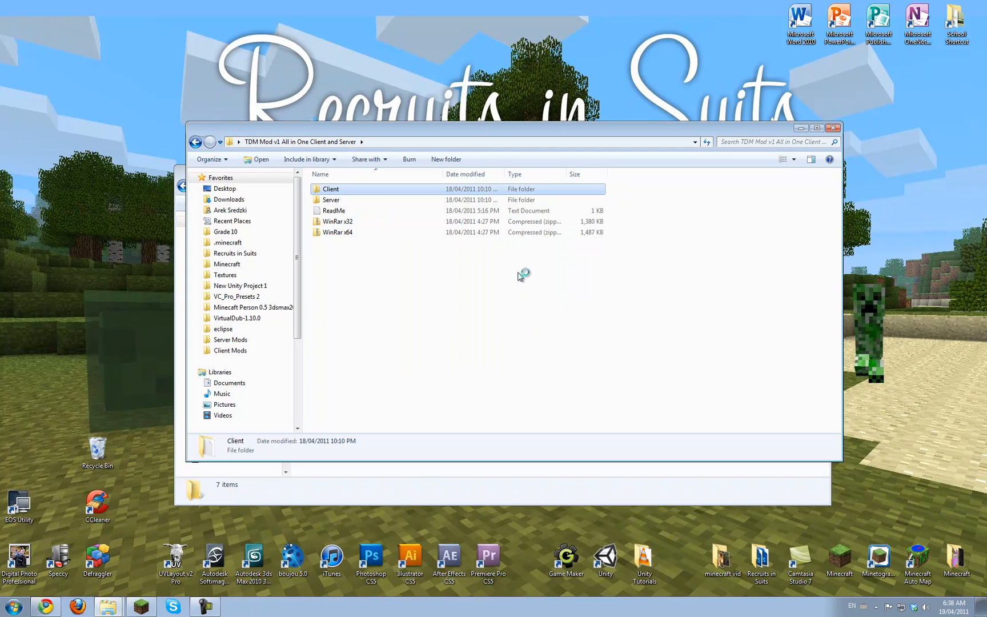
{"action": "mouse_move", "coordinate": [510, 260]}
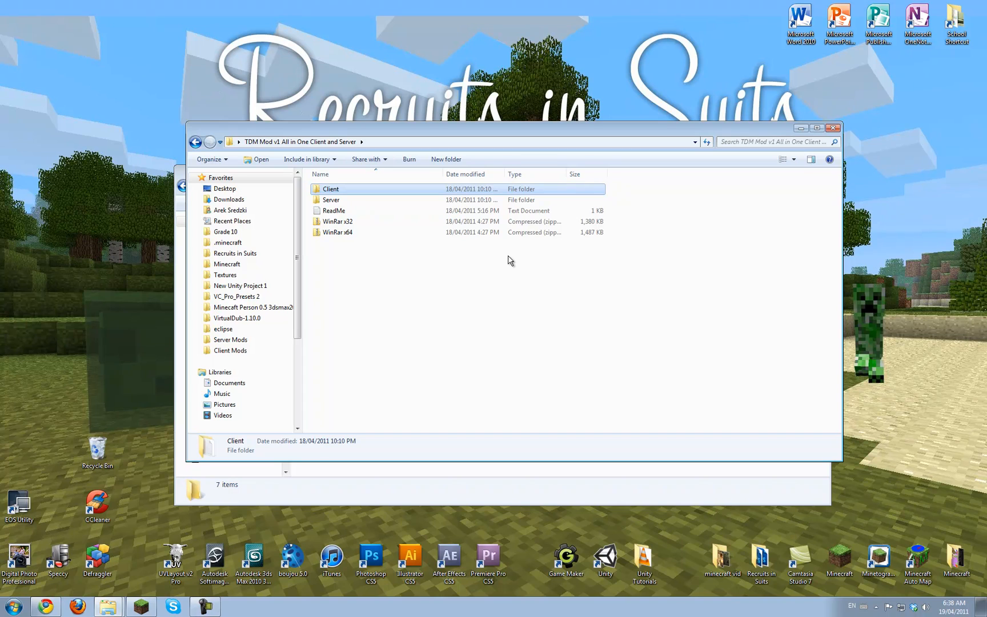
{"action": "mouse_move", "coordinate": [508, 256]}
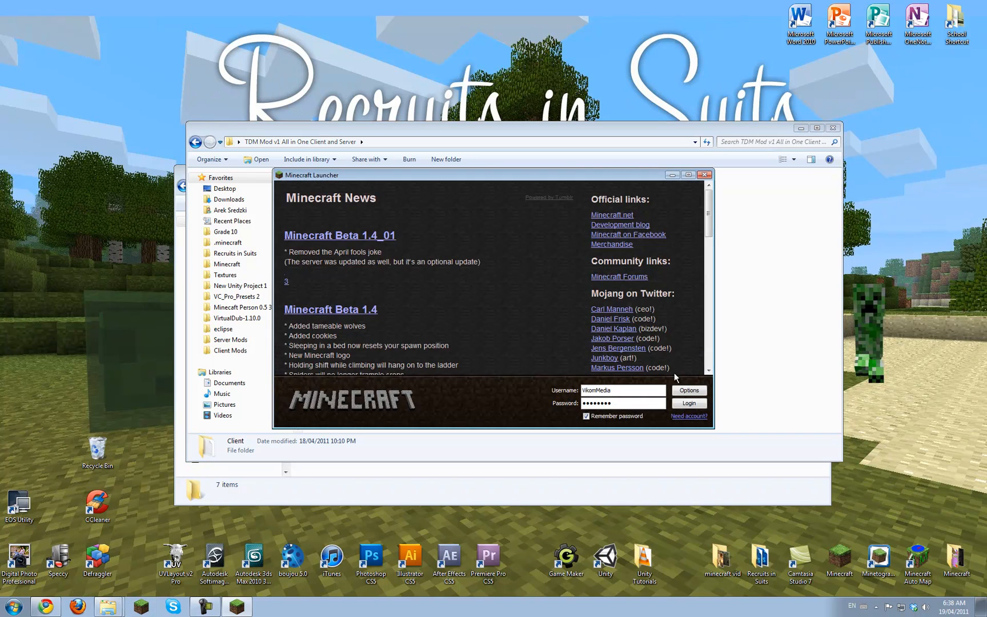
{"action": "left_click", "coordinate": [688, 404]}
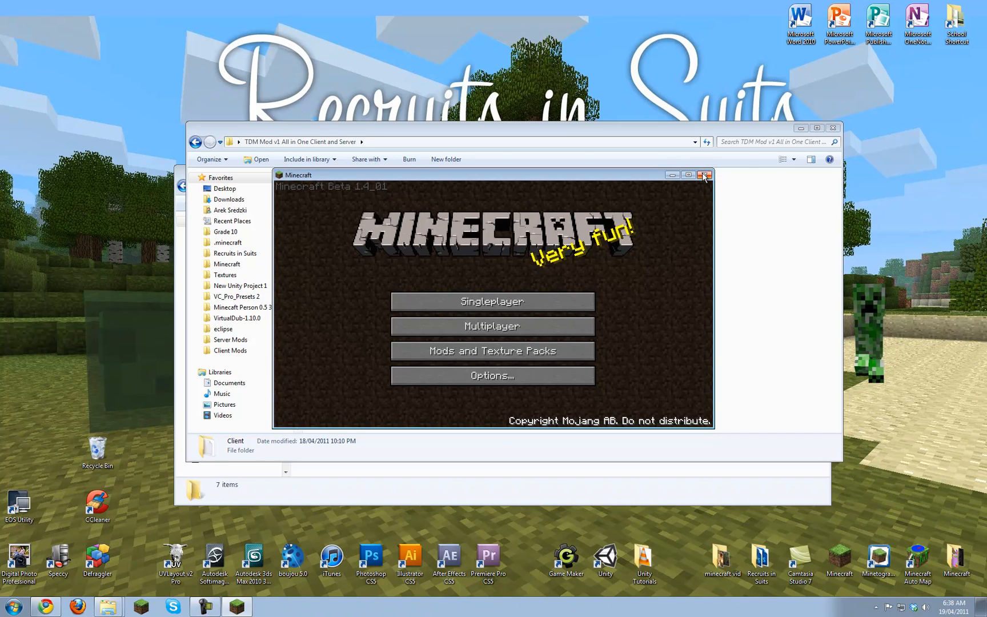
{"action": "mouse_move", "coordinate": [702, 176]}
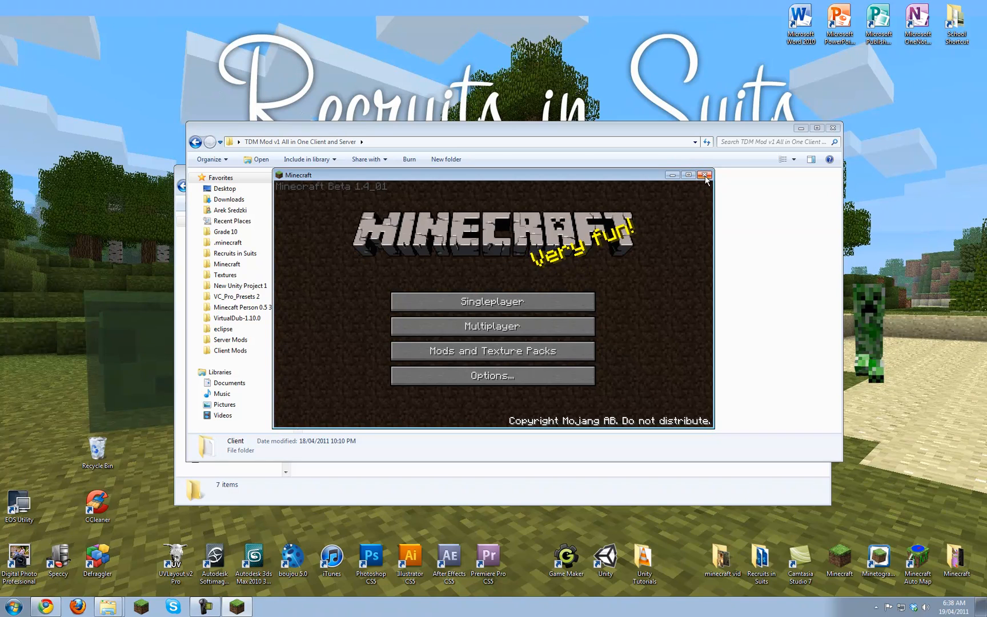
{"action": "left_click", "coordinate": [705, 175]}
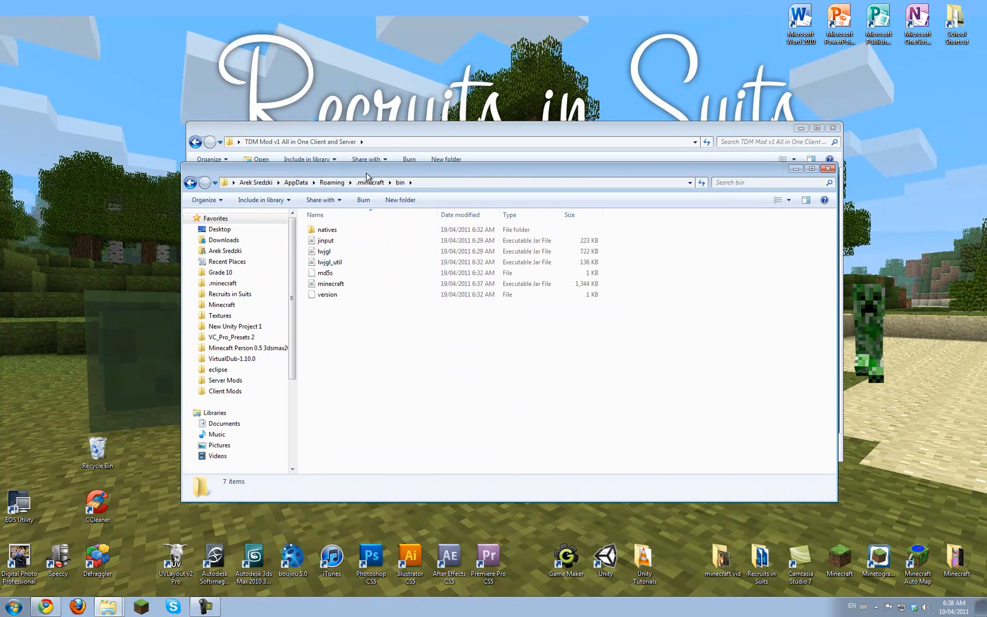
{"action": "mouse_move", "coordinate": [374, 192]}
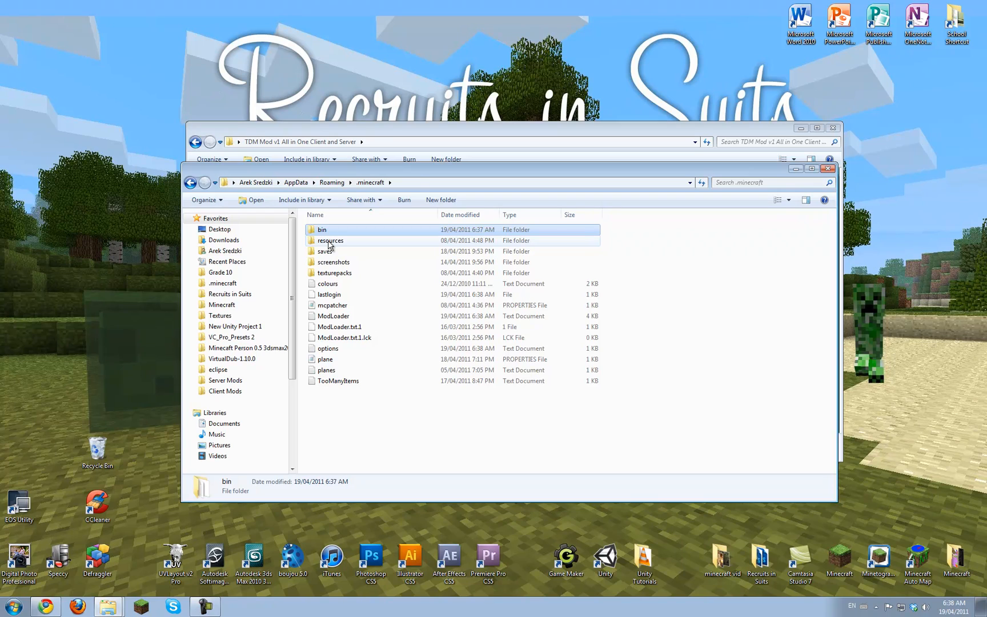
Navigate from the .minecraft resources folder back to the TDM Mod v1 folder with Client and Server
{"action": "double_click", "coordinate": [330, 240]}
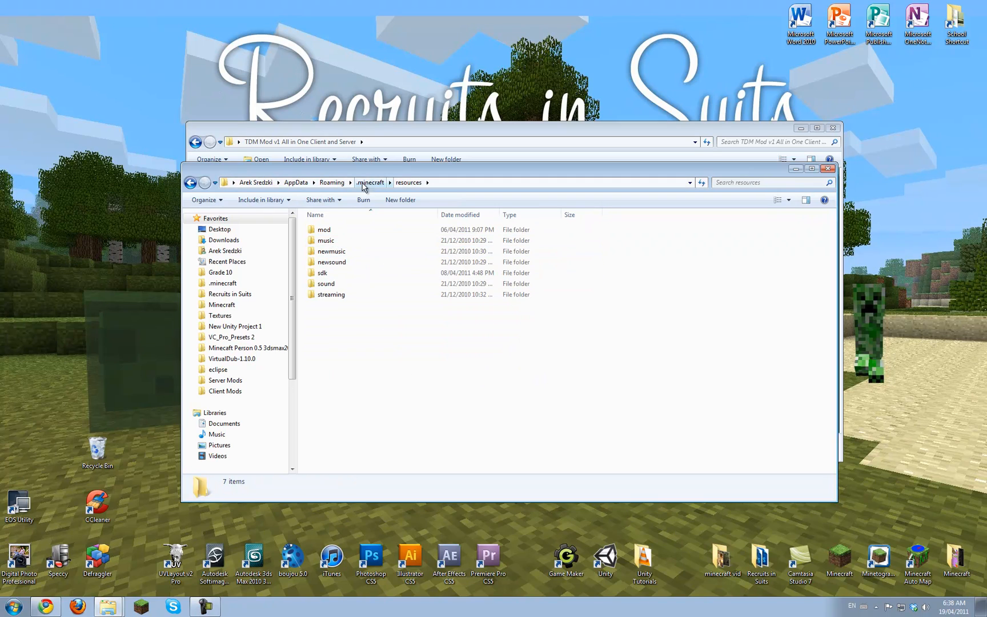
{"action": "left_click", "coordinate": [370, 183]}
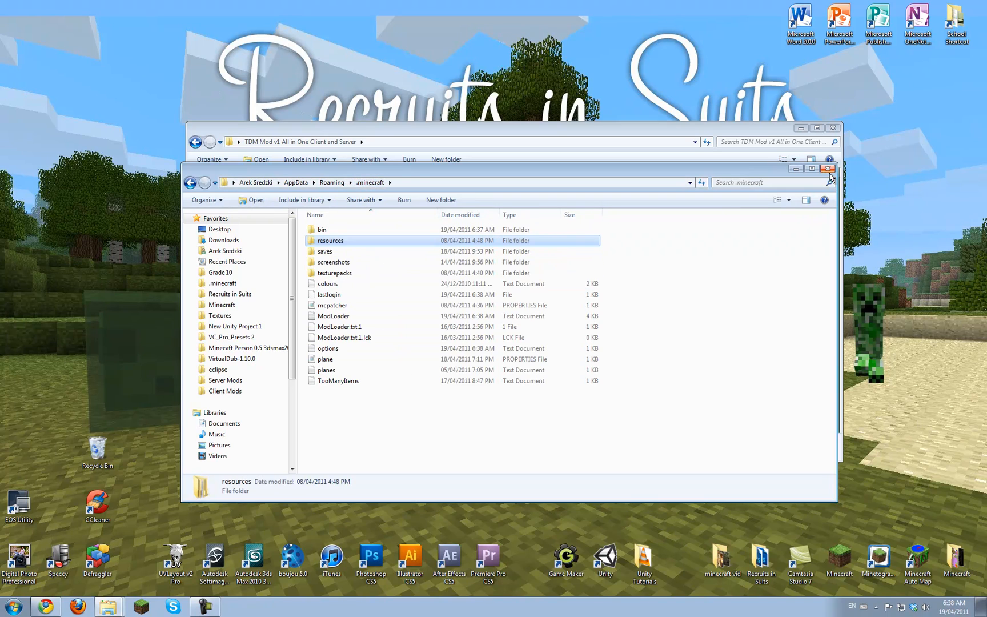
{"action": "left_click", "coordinate": [828, 168]}
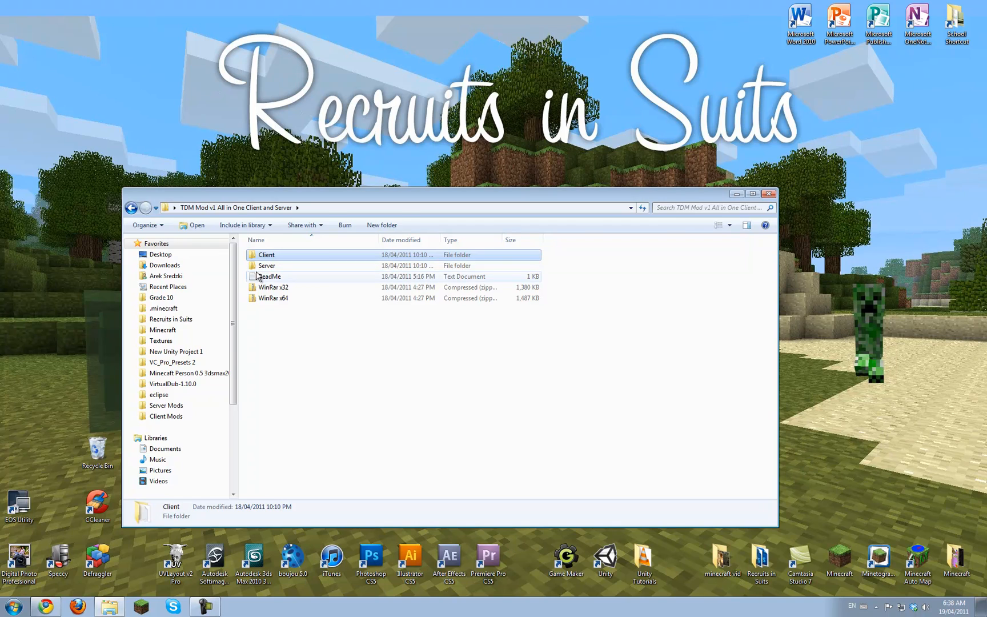
Open the mod's Server folder and its Mod Without Guns zip in WinRAR
{"action": "double_click", "coordinate": [266, 265]}
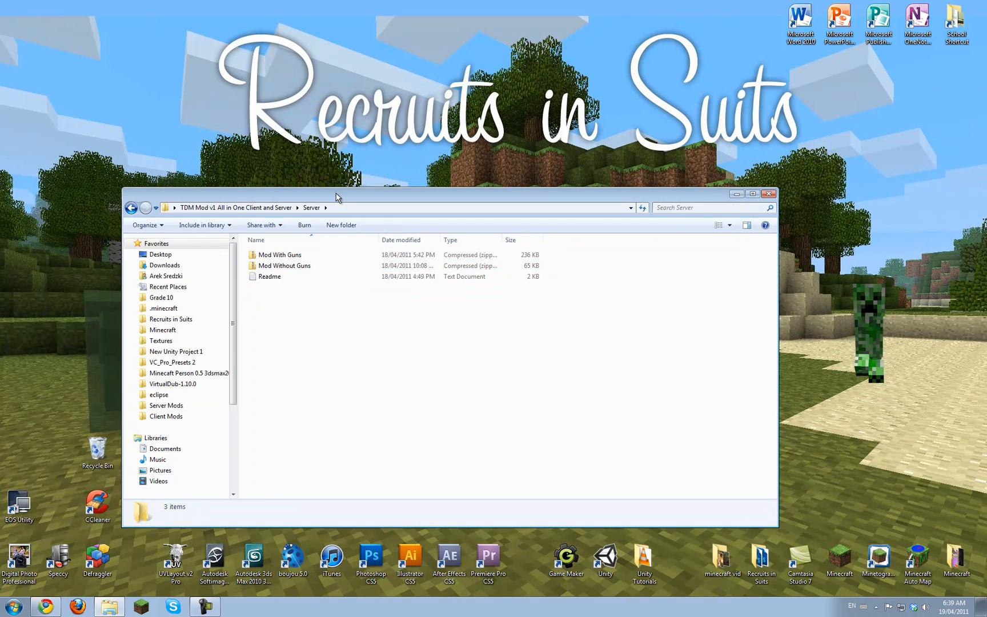
{"action": "left_click_drag", "start_coordinate": [337, 195], "coordinate": [525, 256]}
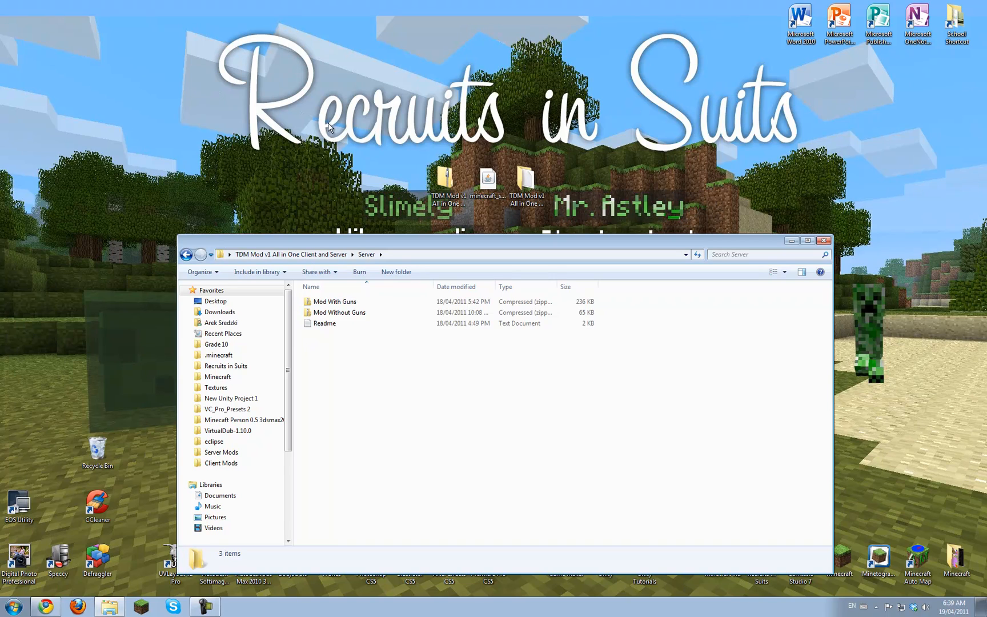
{"action": "mouse_move", "coordinate": [405, 108]}
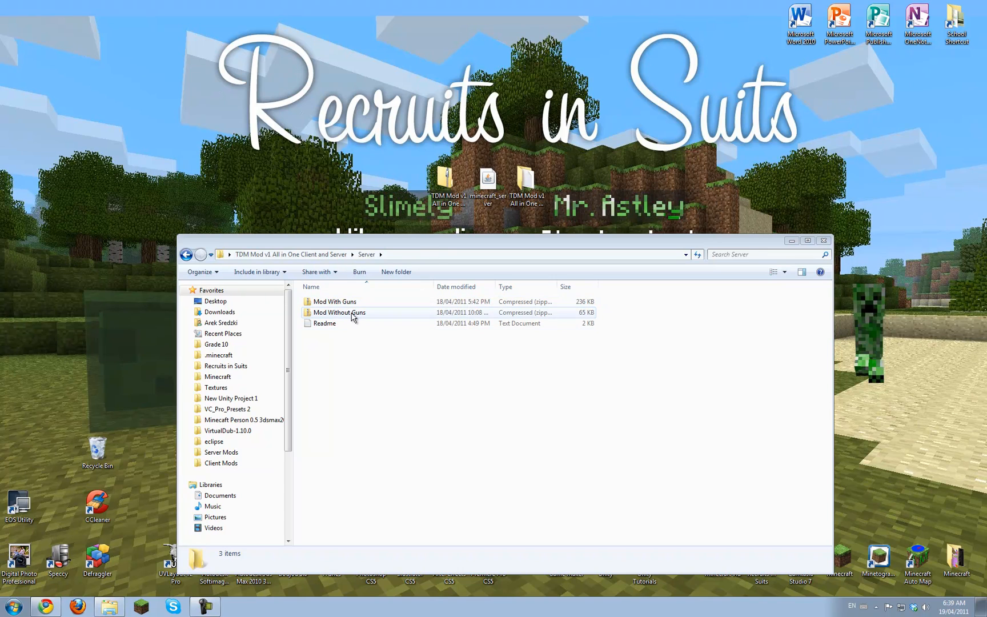
{"action": "right_click", "coordinate": [338, 312]}
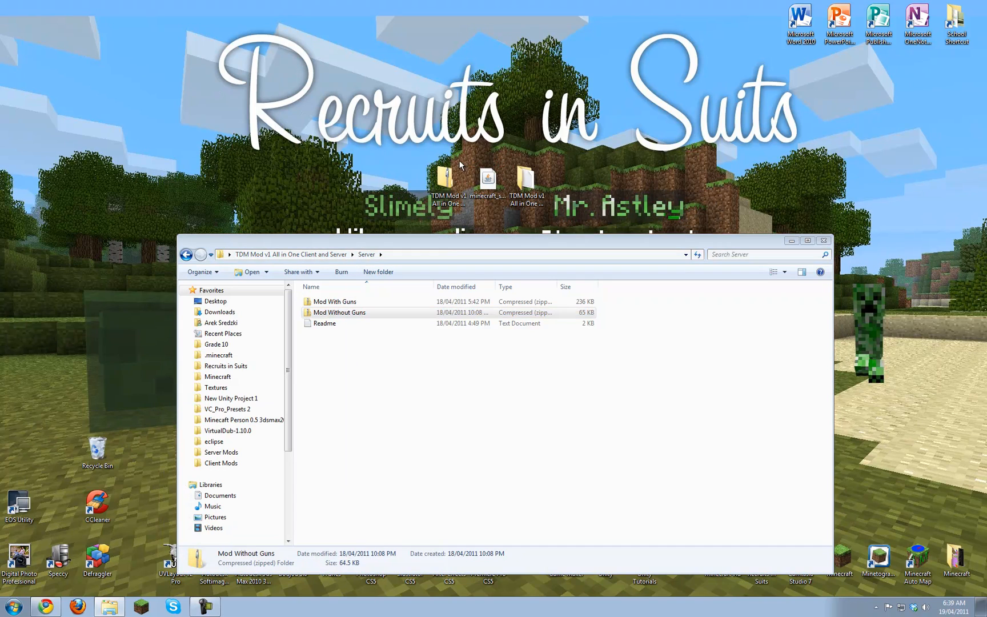
{"action": "double_click", "coordinate": [339, 312]}
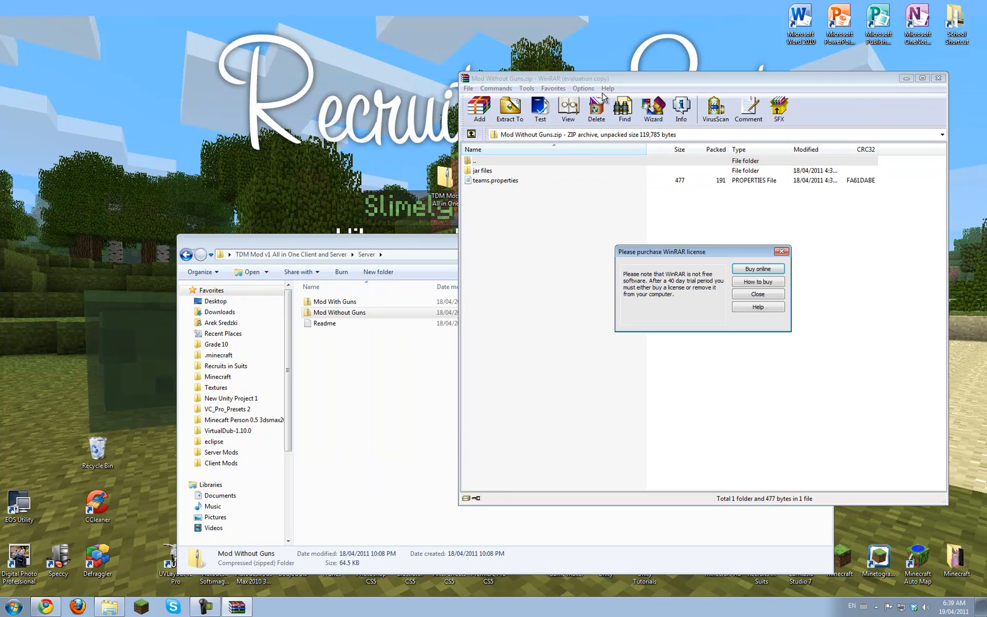
Add the server mod's jar files into minecraft_server.jar, replacing existing files, and close WinRAR
{"action": "left_click", "coordinate": [758, 294]}
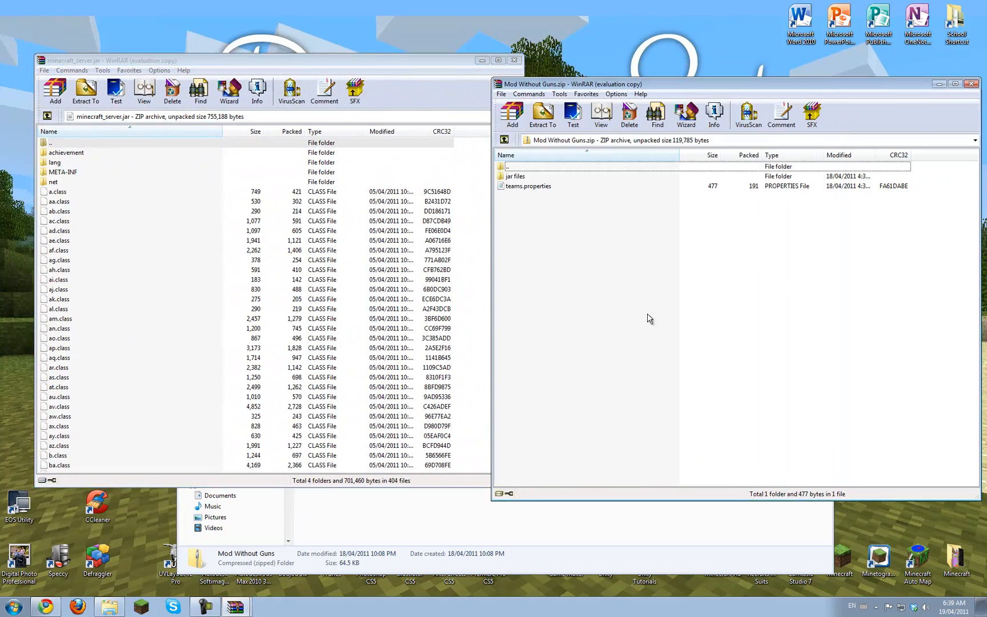
{"action": "double_click", "coordinate": [516, 176]}
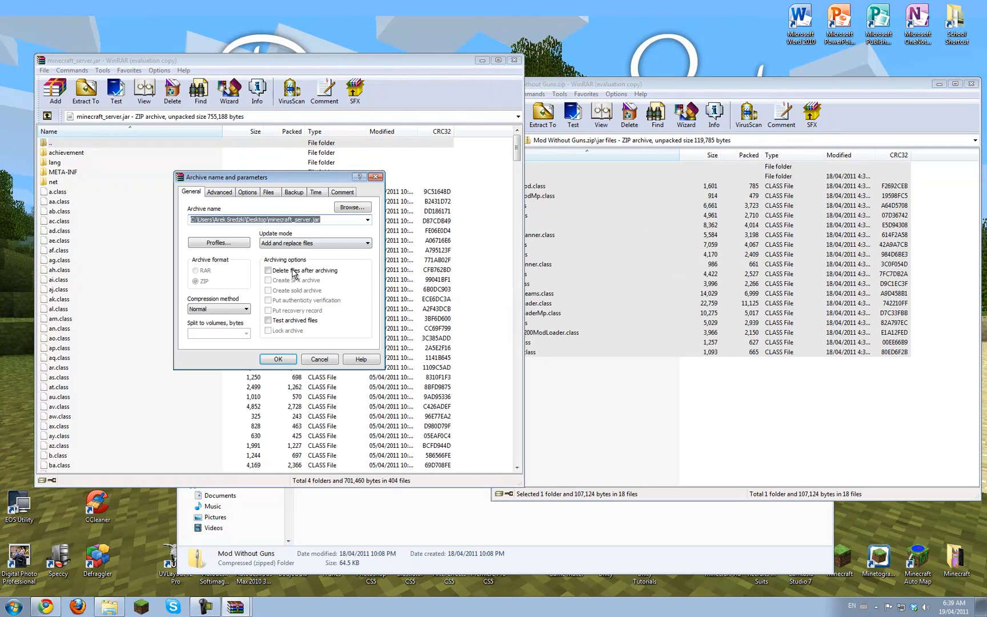
{"action": "left_click", "coordinate": [276, 358]}
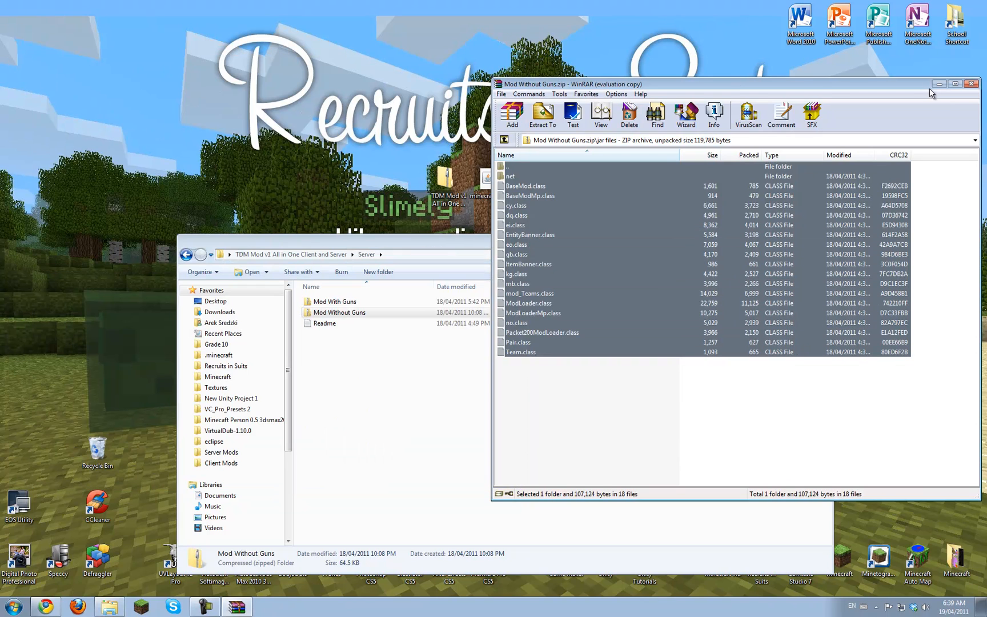
{"action": "left_click", "coordinate": [980, 84]}
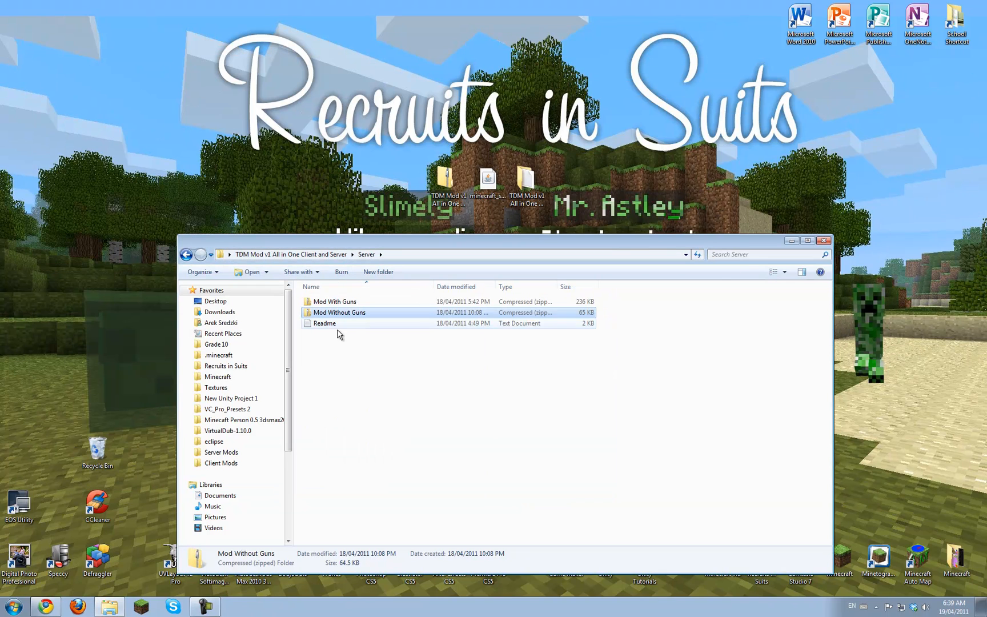
Reopen the Mod Without Guns archive in WinRAR and extract teams.properties to the desktop
{"action": "right_click", "coordinate": [338, 312]}
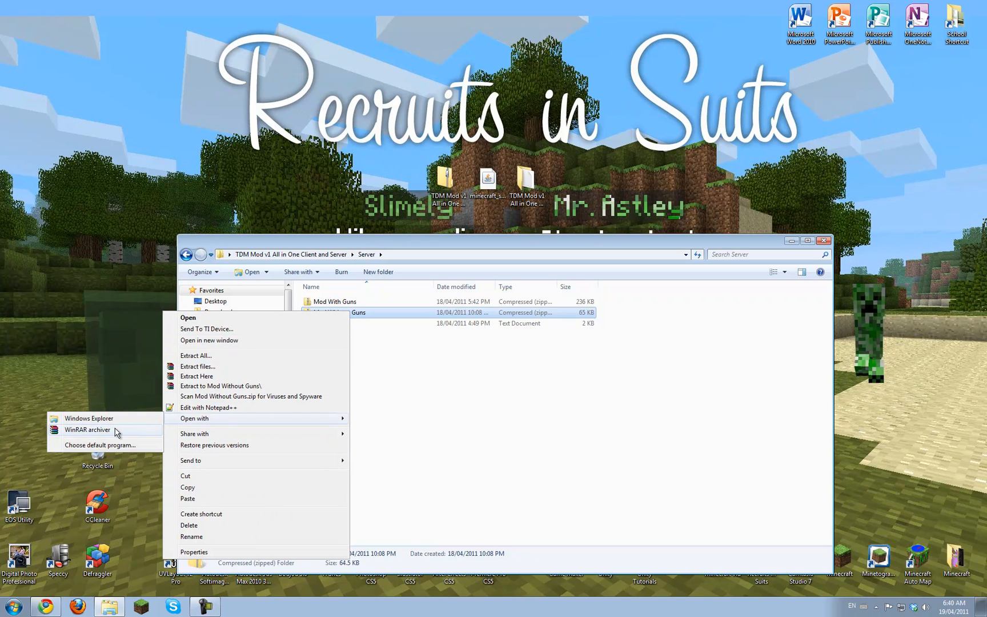
{"action": "left_click", "coordinate": [87, 430]}
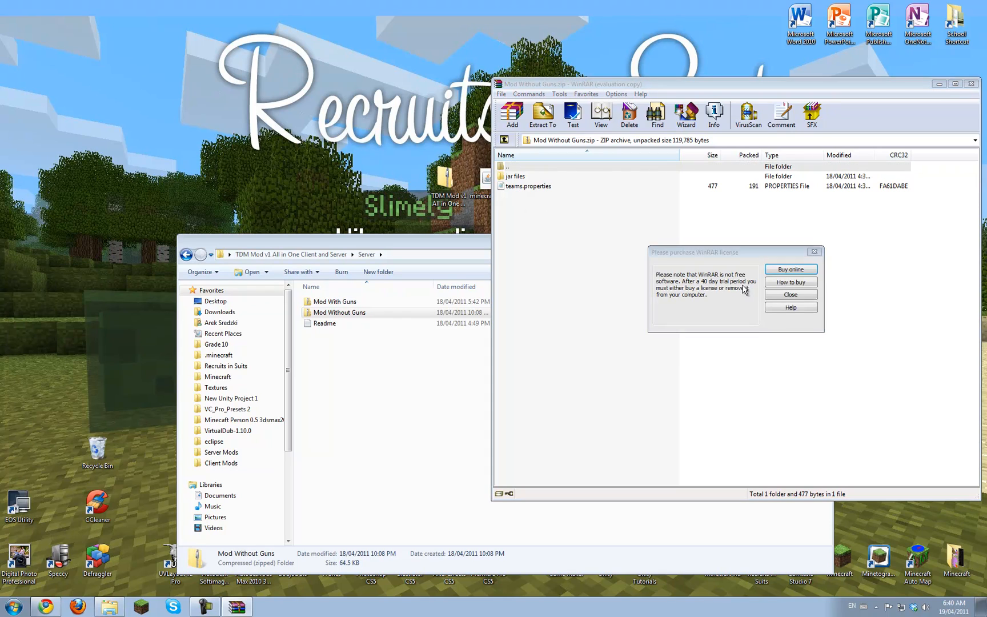
{"action": "left_click", "coordinate": [791, 294]}
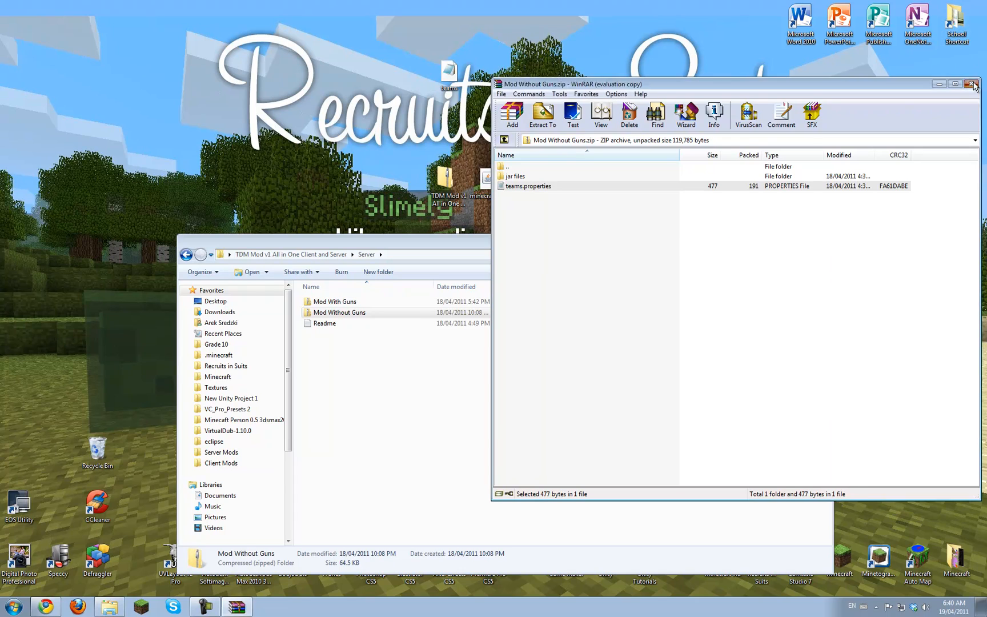
{"action": "left_click", "coordinate": [972, 83]}
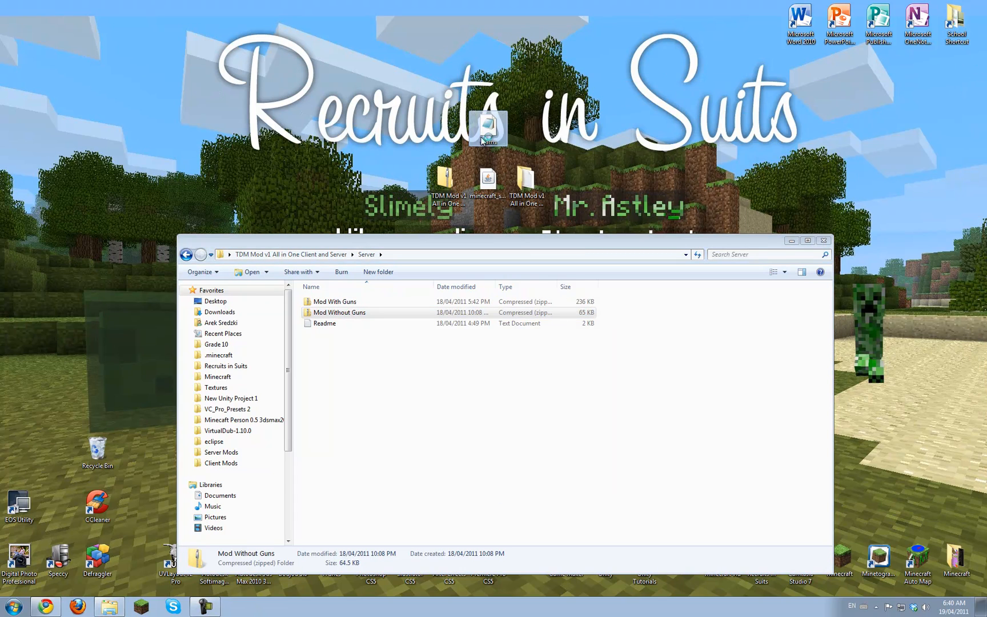
View the extracted teams.properties team settings in Notepad and close it
{"action": "double_click", "coordinate": [487, 126]}
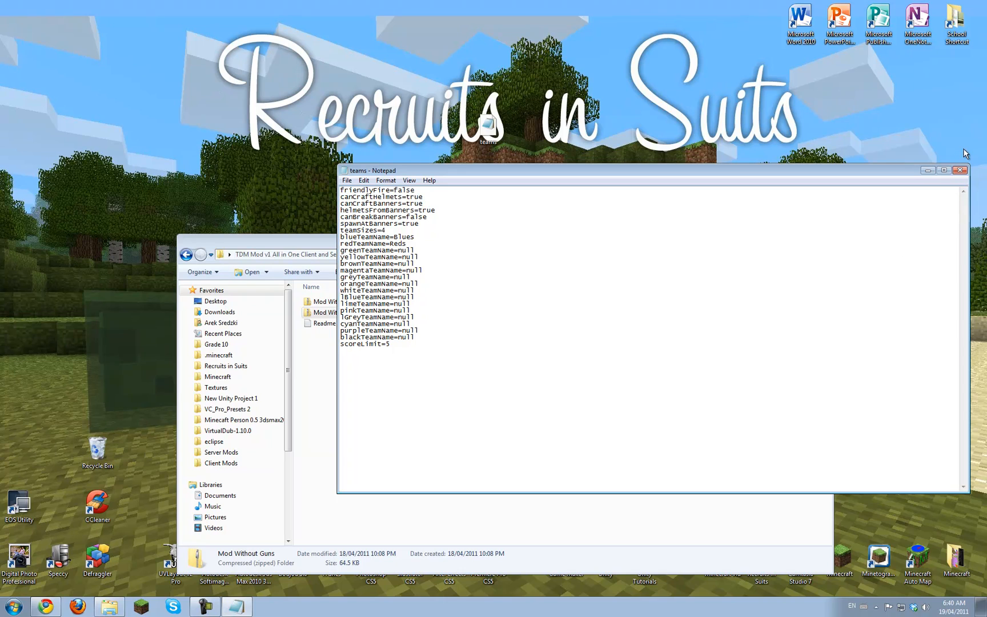
{"action": "left_click", "coordinate": [962, 170]}
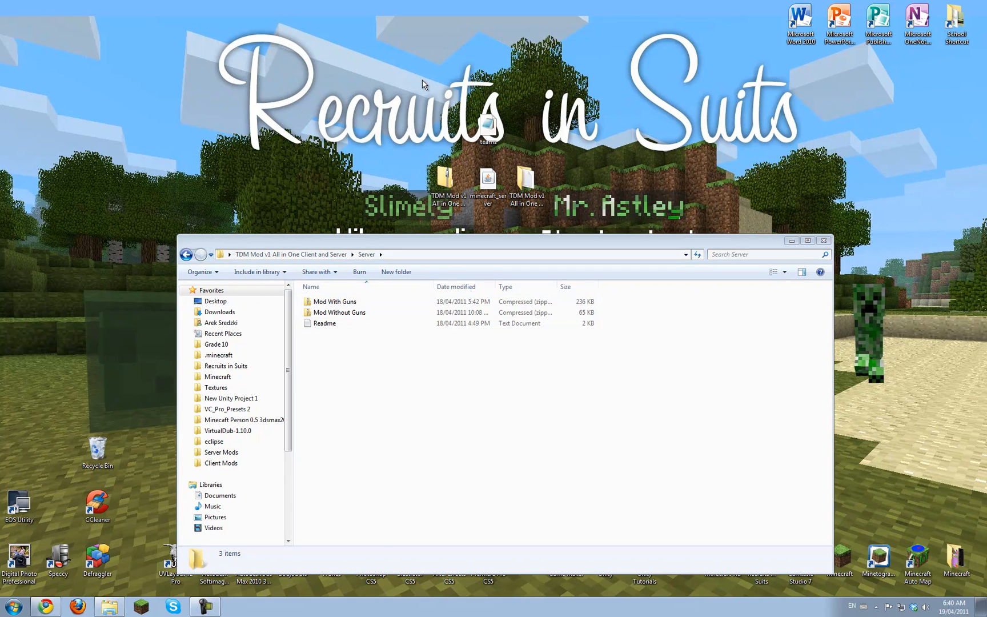
Create a new desktop folder for minecraft_server.jar and teams.properties and launch the server
{"action": "right_click", "coordinate": [422, 85]}
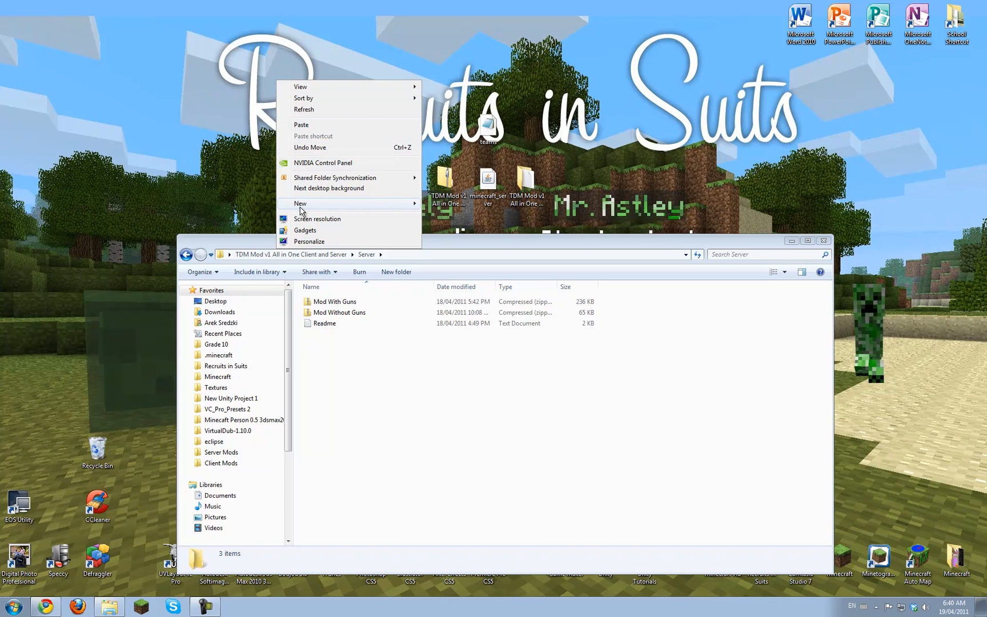
{"action": "left_click", "coordinate": [300, 202]}
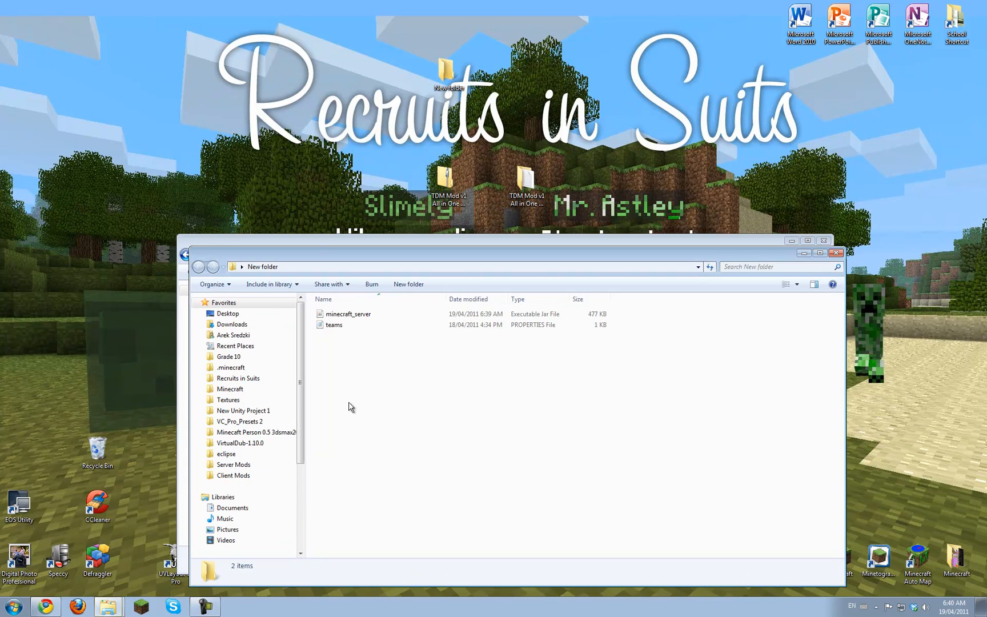
{"action": "left_click", "coordinate": [347, 313]}
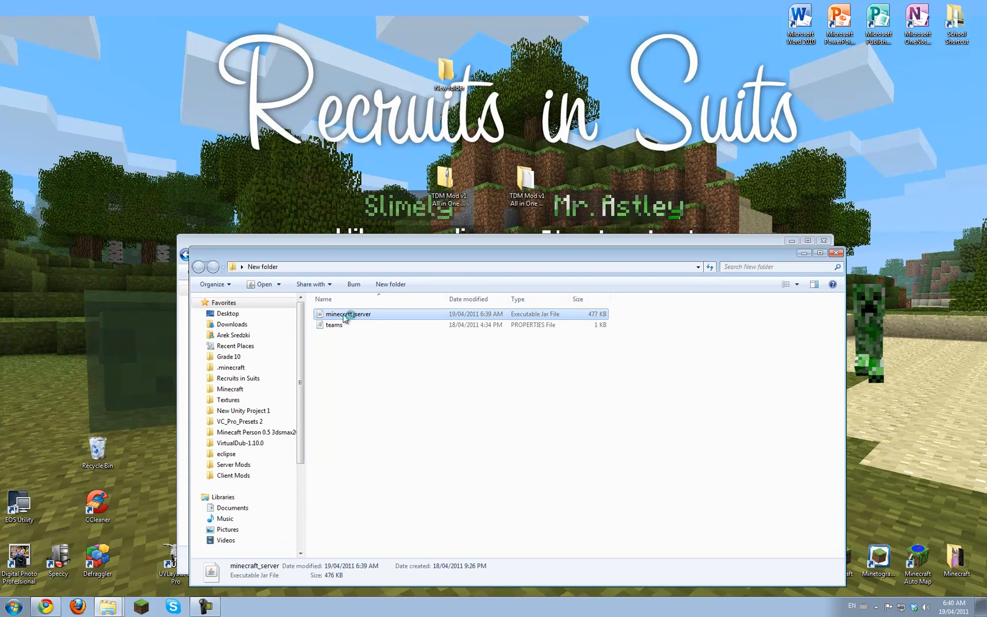
{"action": "double_click", "coordinate": [348, 314]}
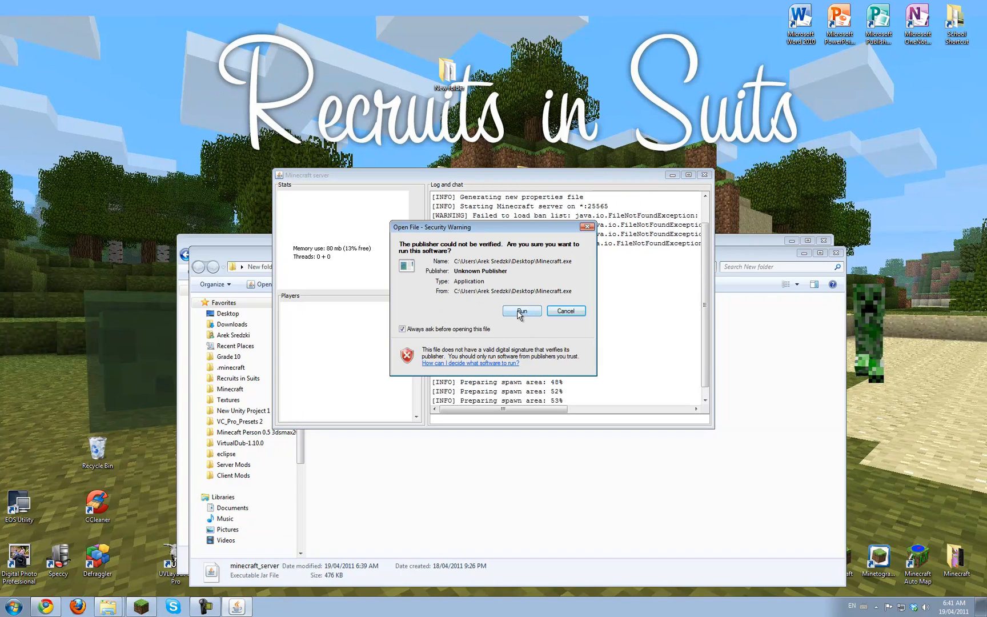
Wait for the server to finish preparing its spawn area at the Minecraft.exe security prompt
{"action": "left_click", "coordinate": [518, 311]}
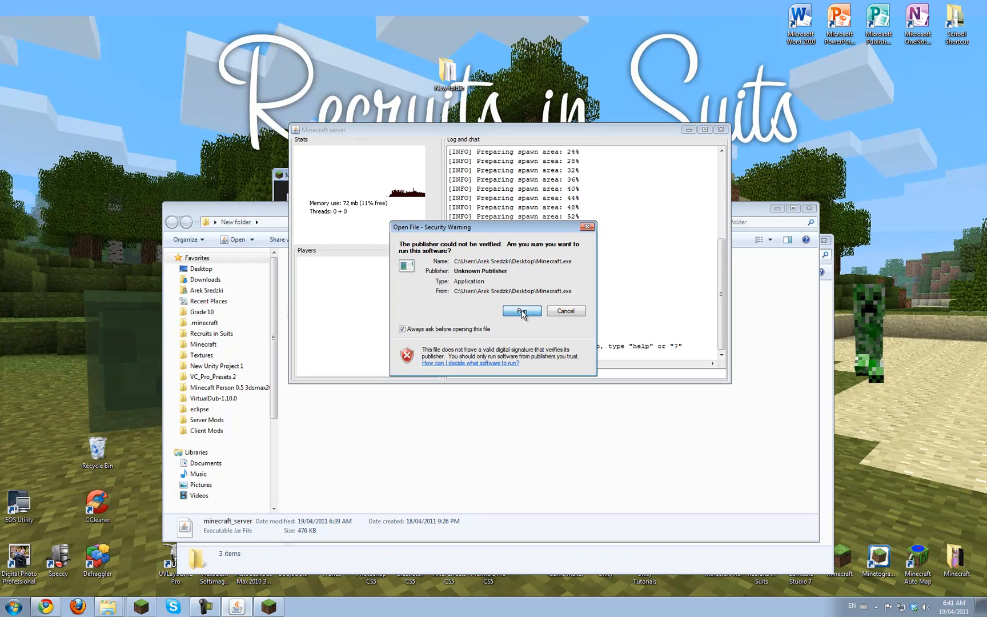
Run the unverified Minecraft launcher, log in and accept the game update to reach the main menu
{"action": "left_click", "coordinate": [521, 310]}
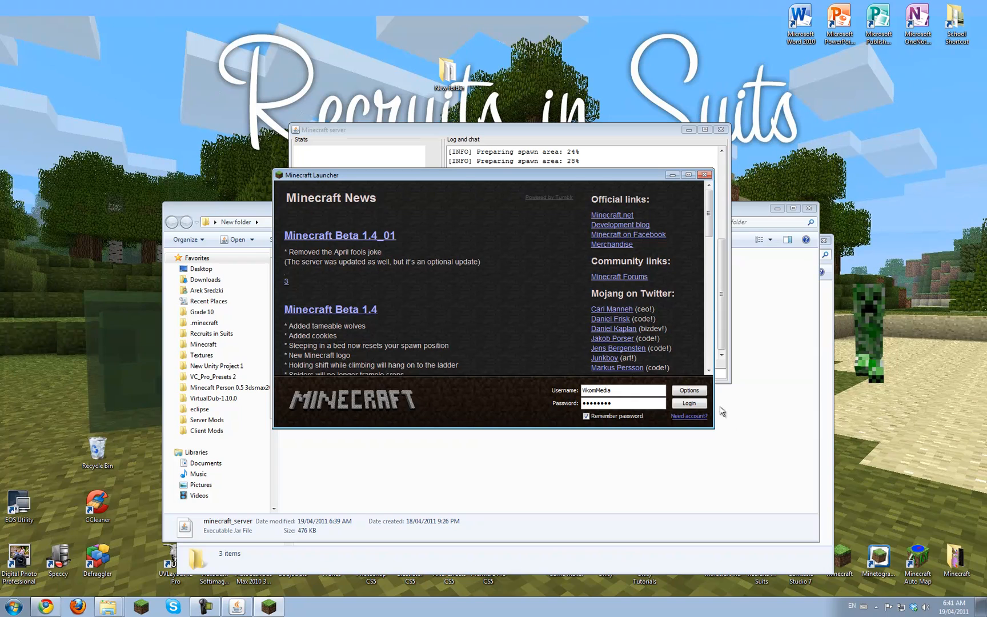
{"action": "left_click", "coordinate": [688, 403]}
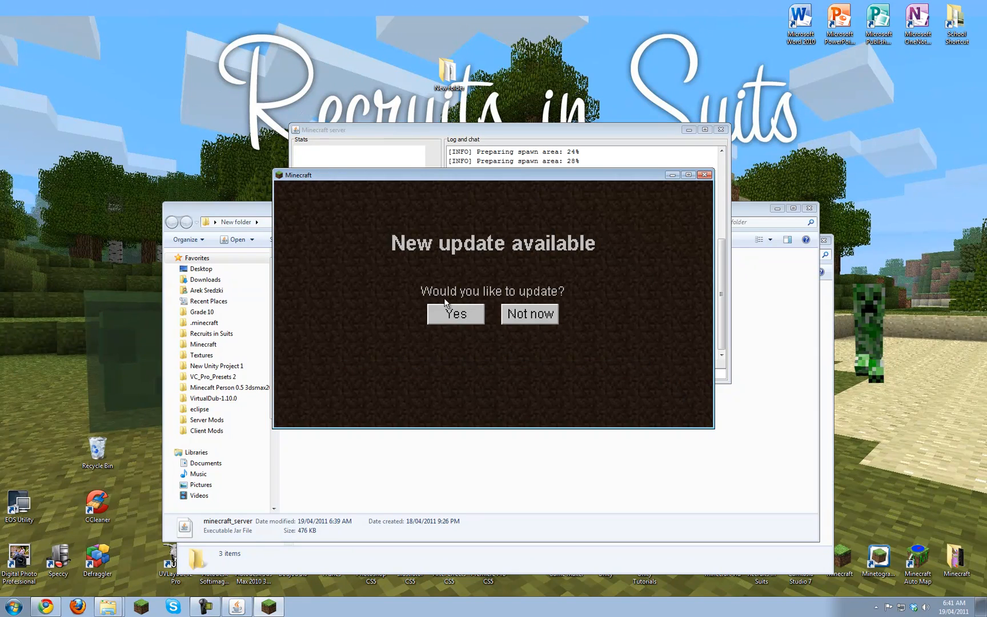
{"action": "left_click", "coordinate": [529, 315]}
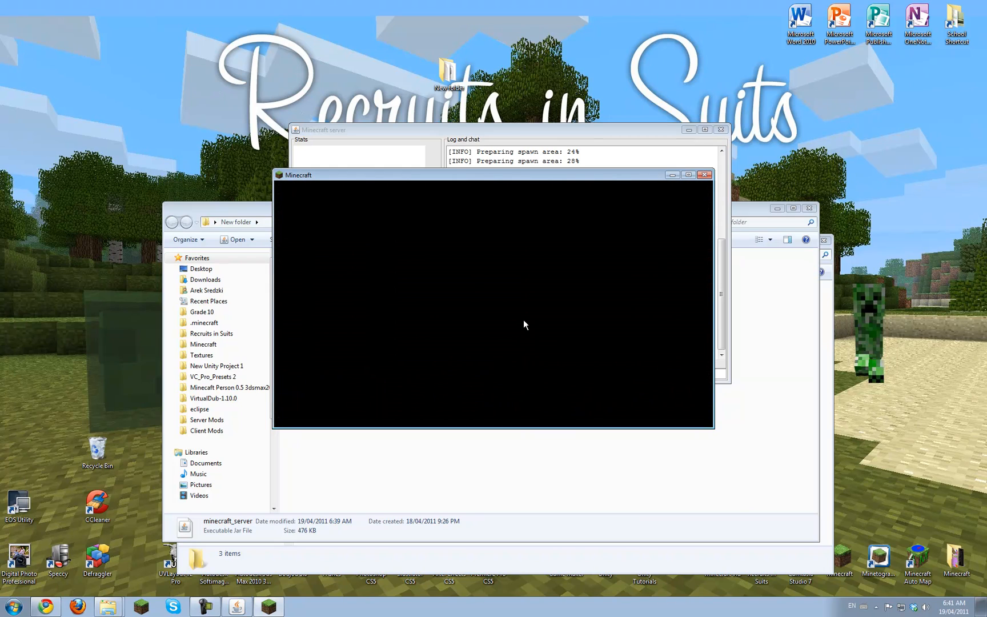
{"action": "mouse_move", "coordinate": [526, 317]}
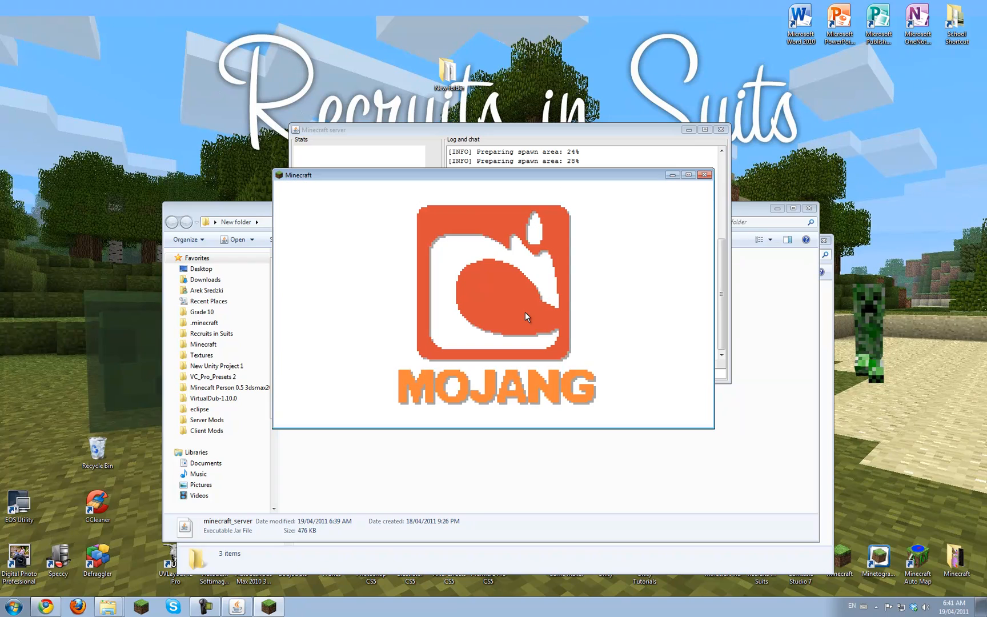
{"action": "mouse_move", "coordinate": [604, 192]}
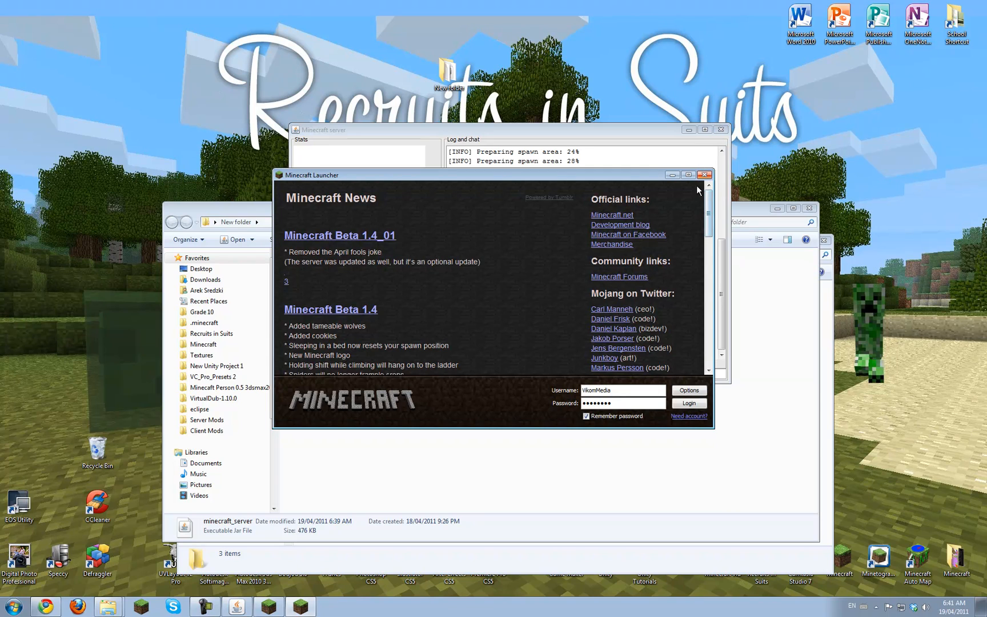
{"action": "left_click", "coordinate": [688, 403]}
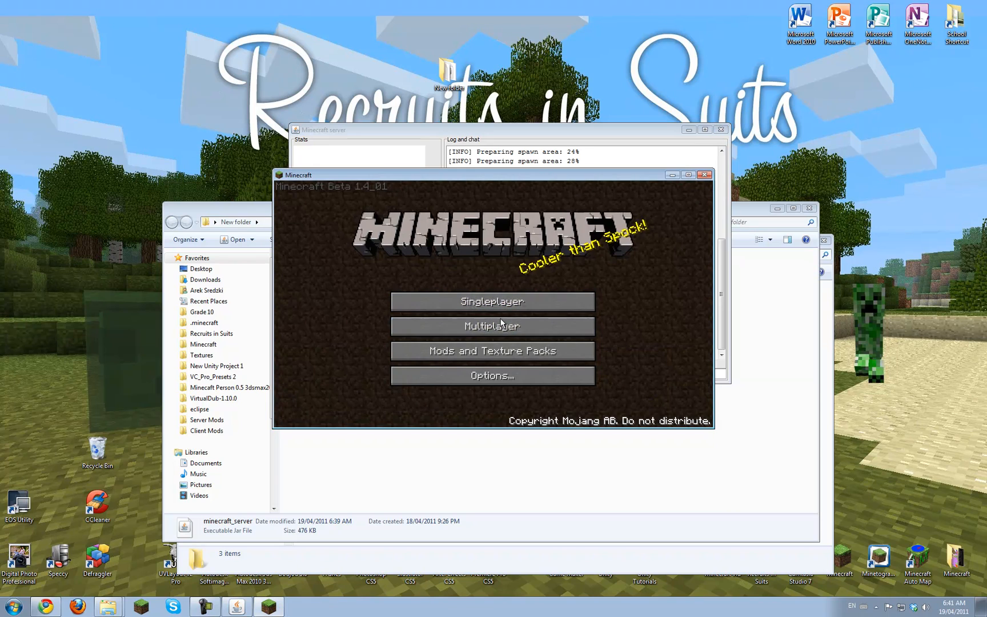
Connect to the multiplayer server at localhost
{"action": "left_click", "coordinate": [491, 326]}
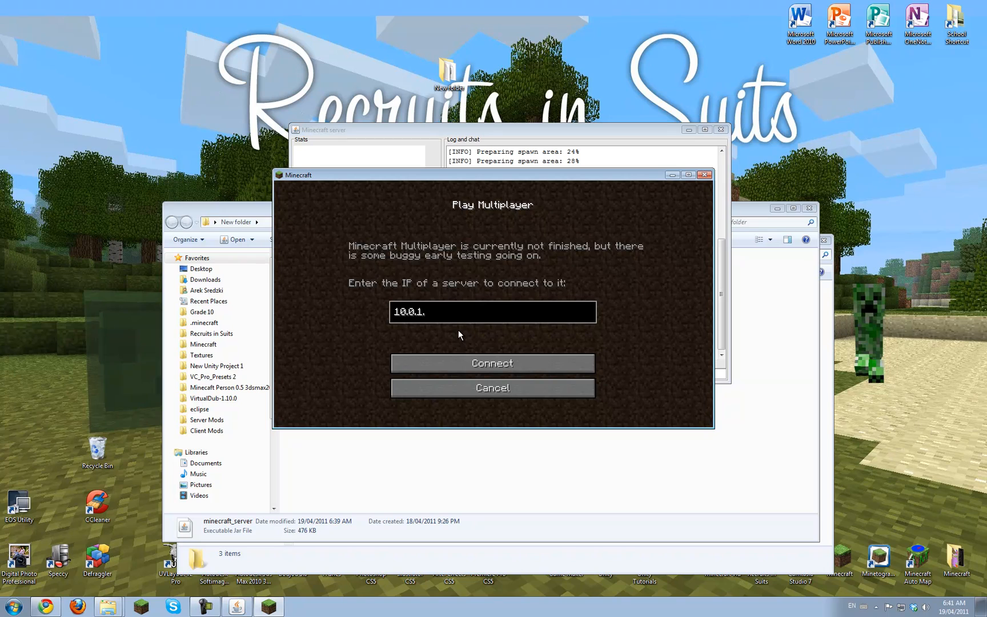
{"action": "type", "text": "localhost"}
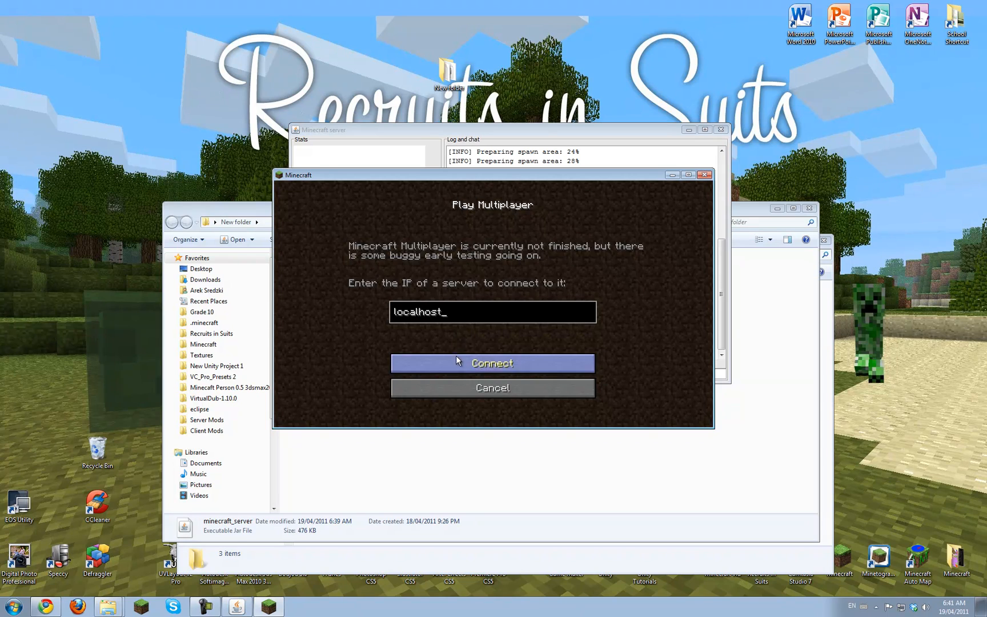
{"action": "left_click", "coordinate": [493, 362]}
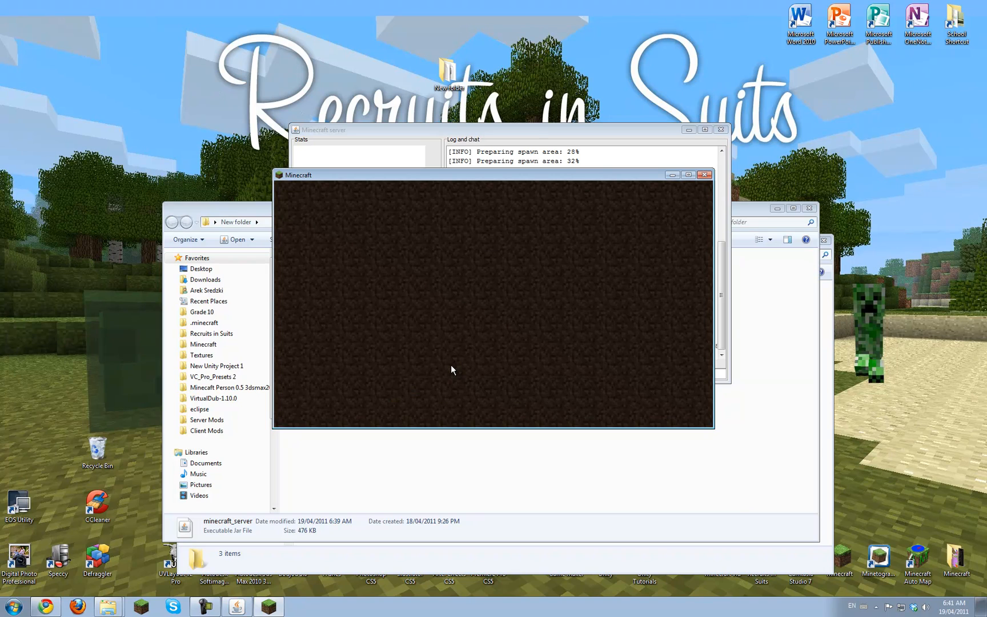